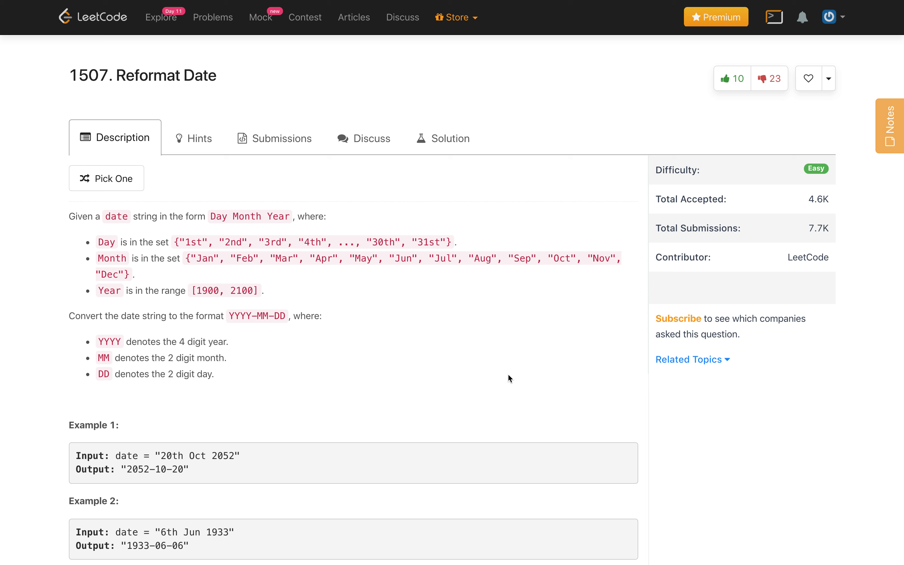
mouse_move(169, 244)
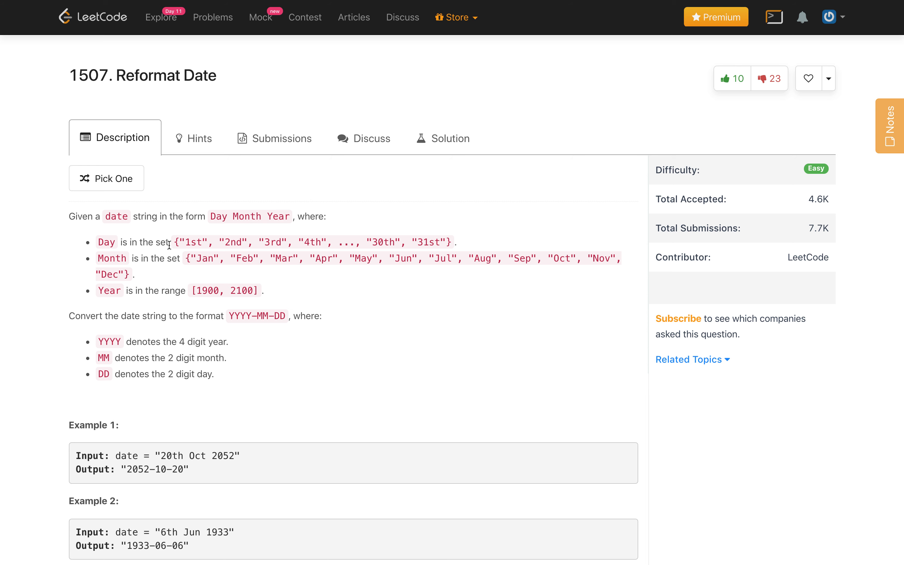
mouse_move(319, 254)
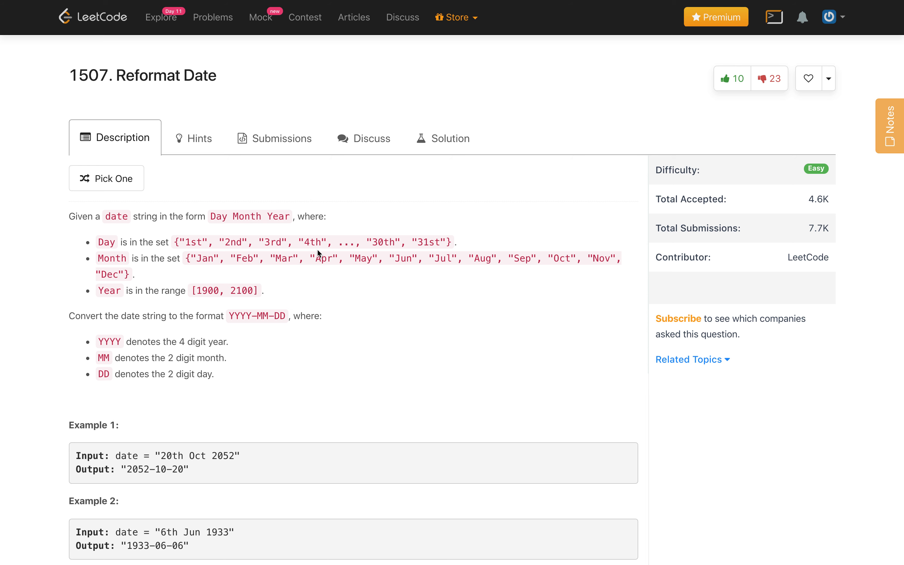
mouse_move(202, 246)
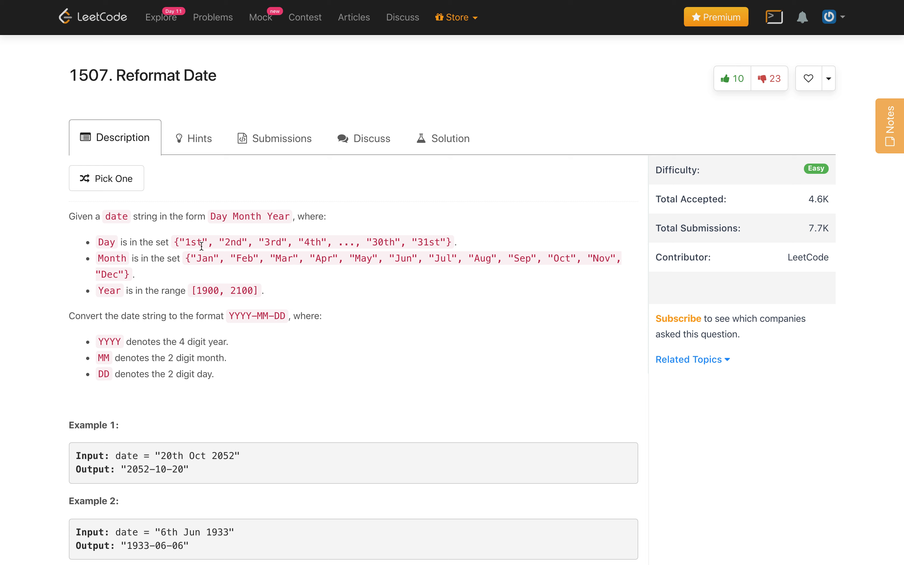
mouse_move(200, 242)
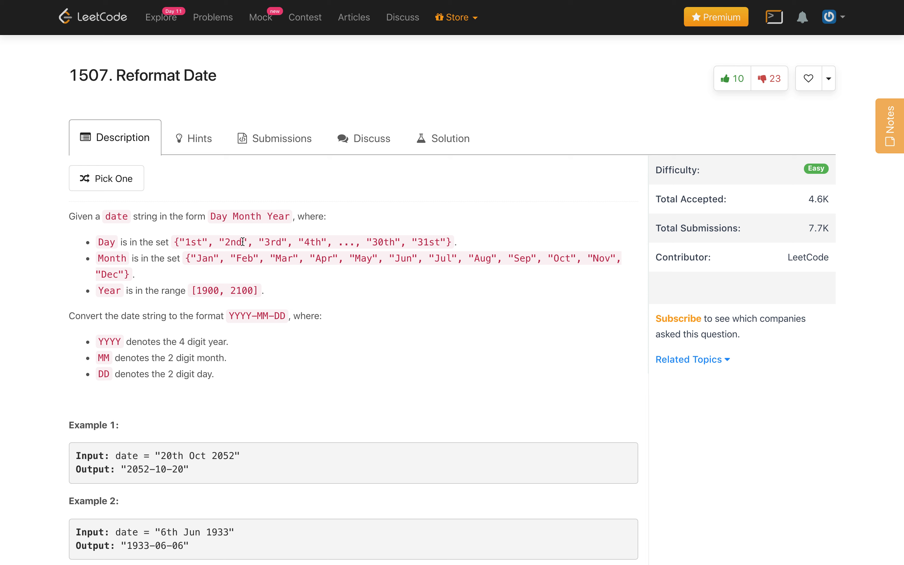
mouse_move(447, 243)
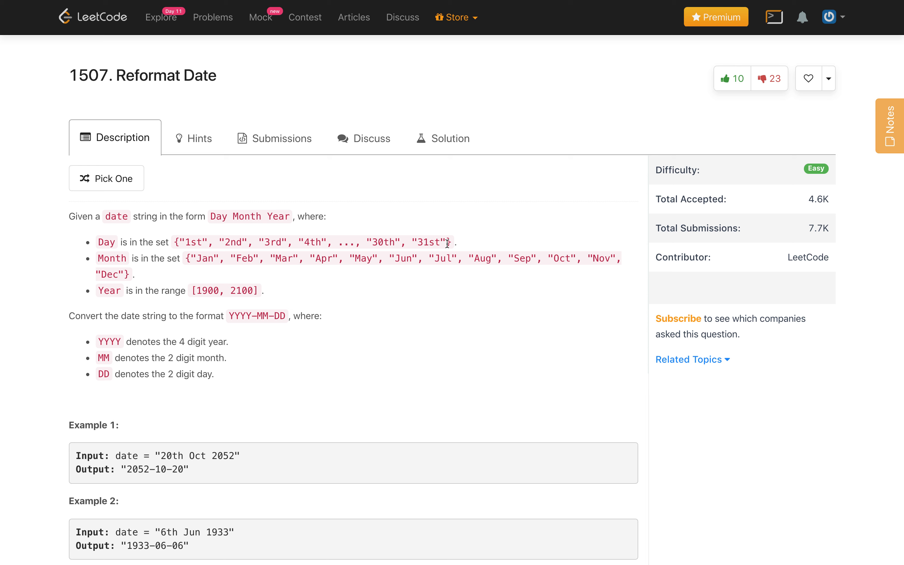
mouse_move(57, 228)
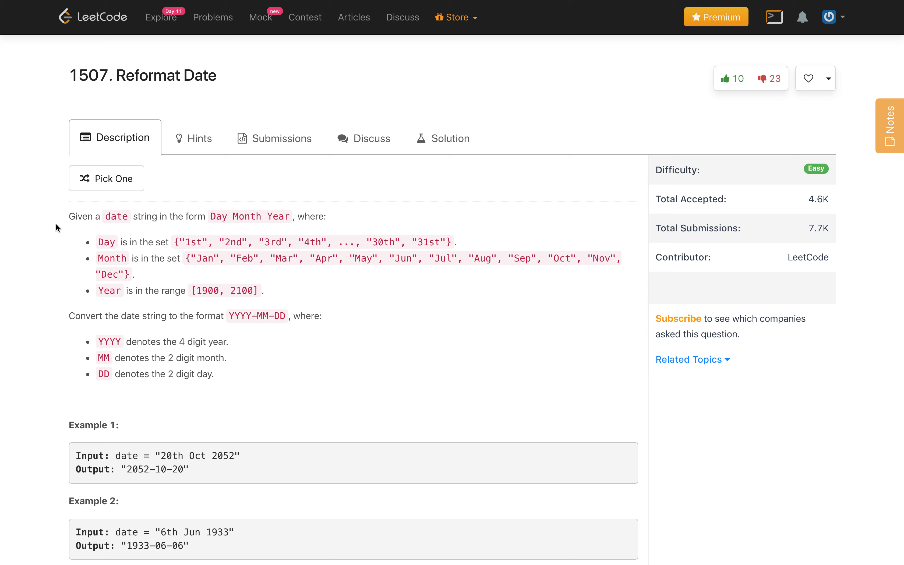
mouse_move(107, 229)
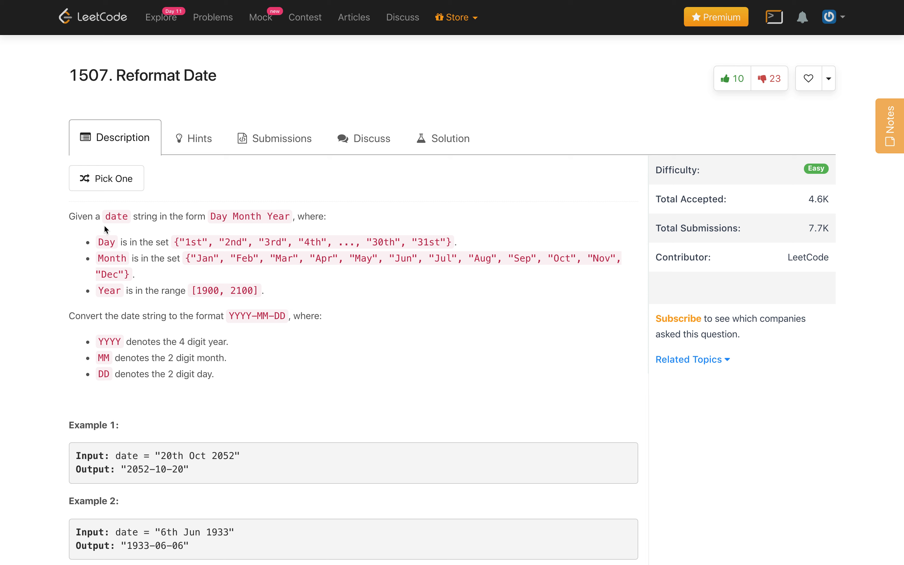
mouse_move(128, 292)
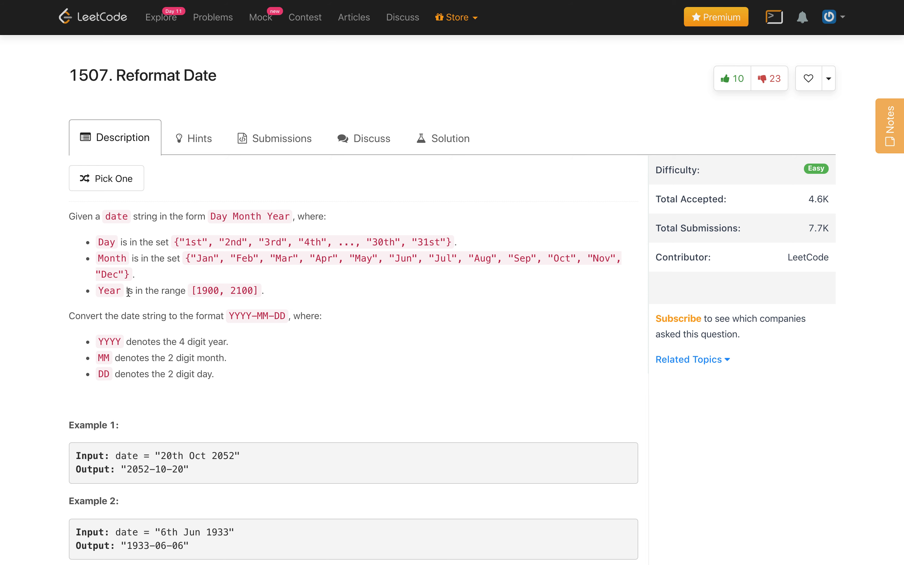
mouse_move(216, 293)
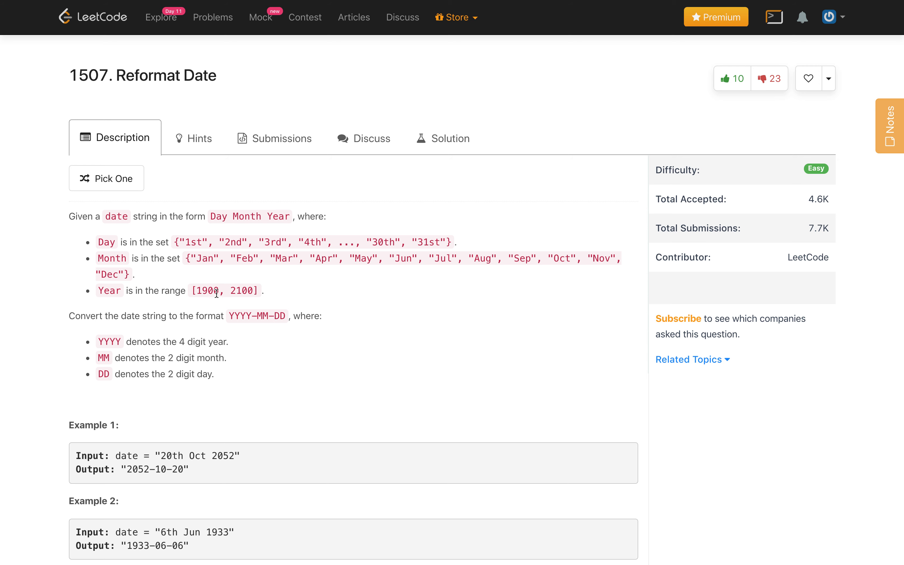
mouse_move(135, 344)
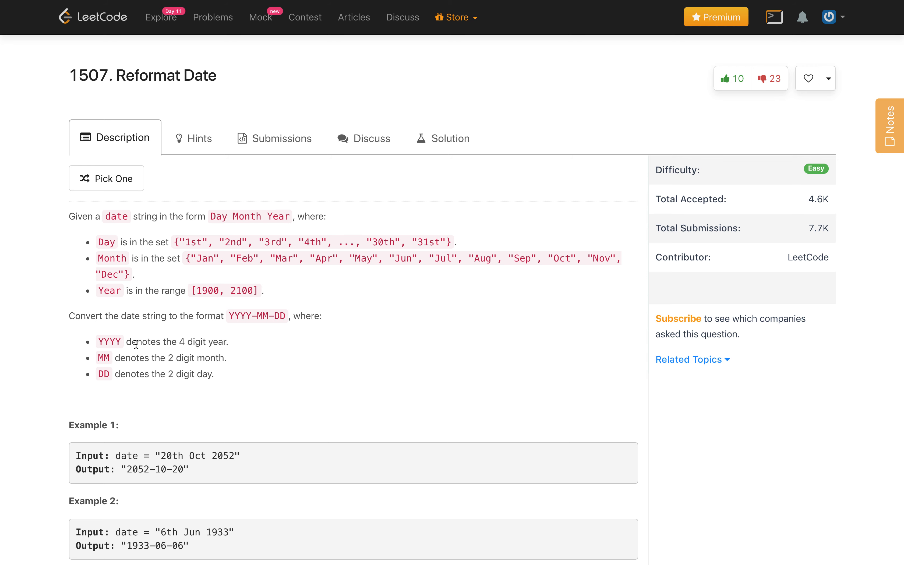
mouse_move(234, 332)
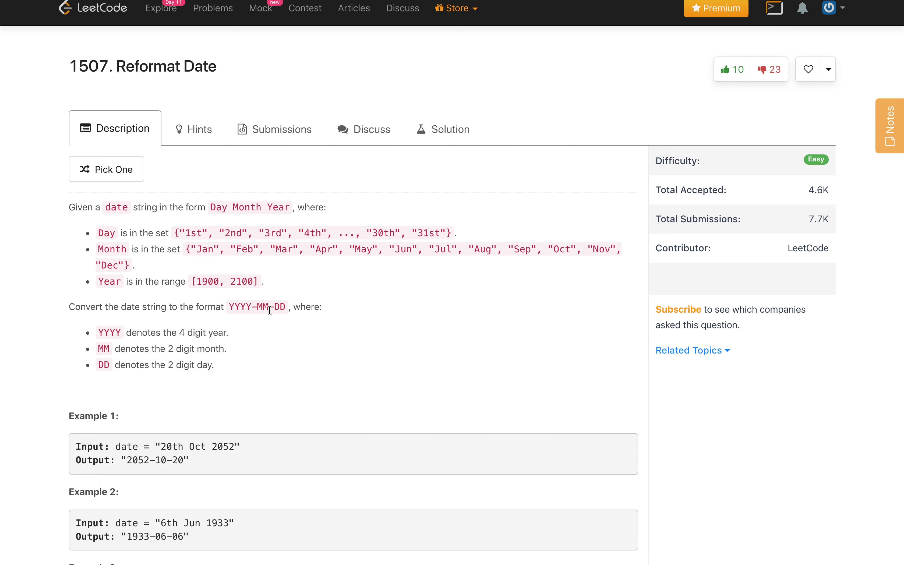
mouse_move(297, 310)
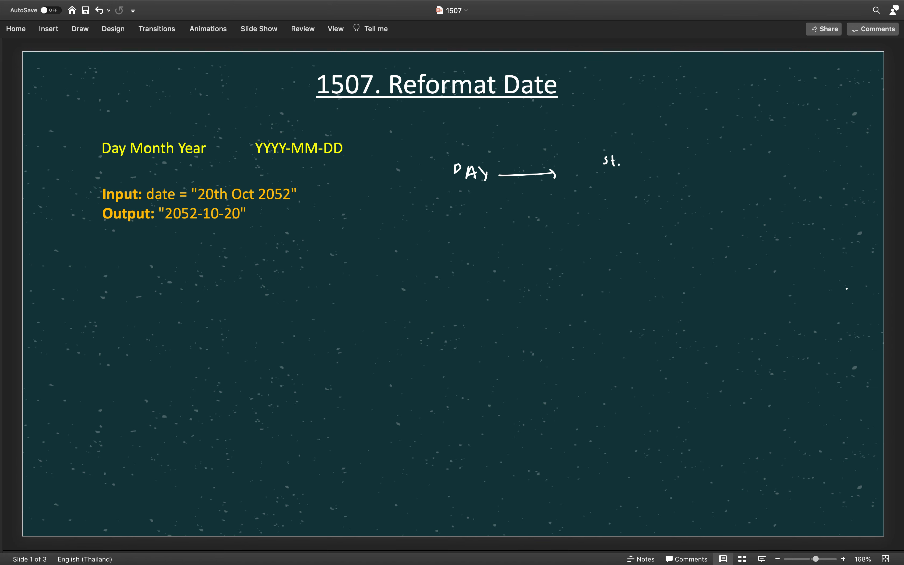
Step: Ink the remaining day suffixes nd, rd, th after st on the slide
left_click_drag(619, 164, 655, 164)
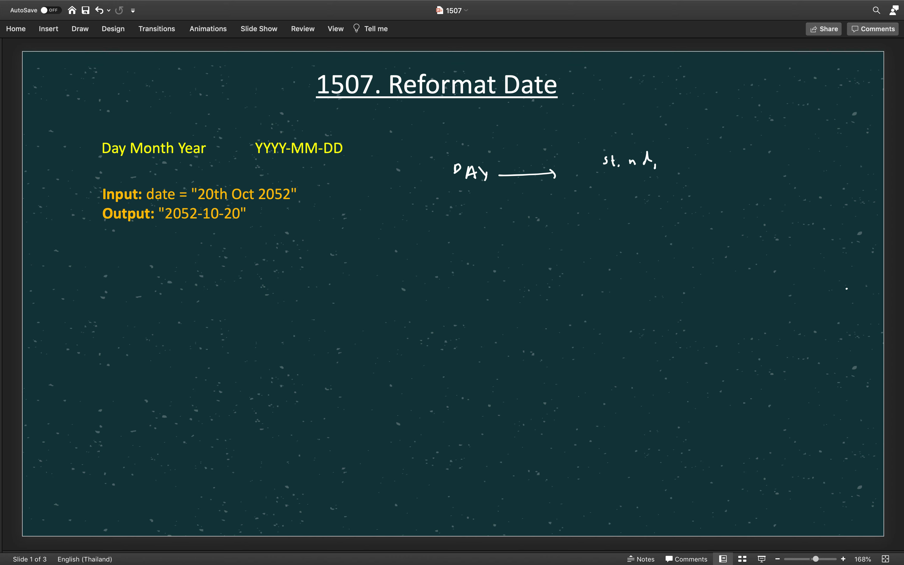
left_click_drag(657, 161, 720, 161)
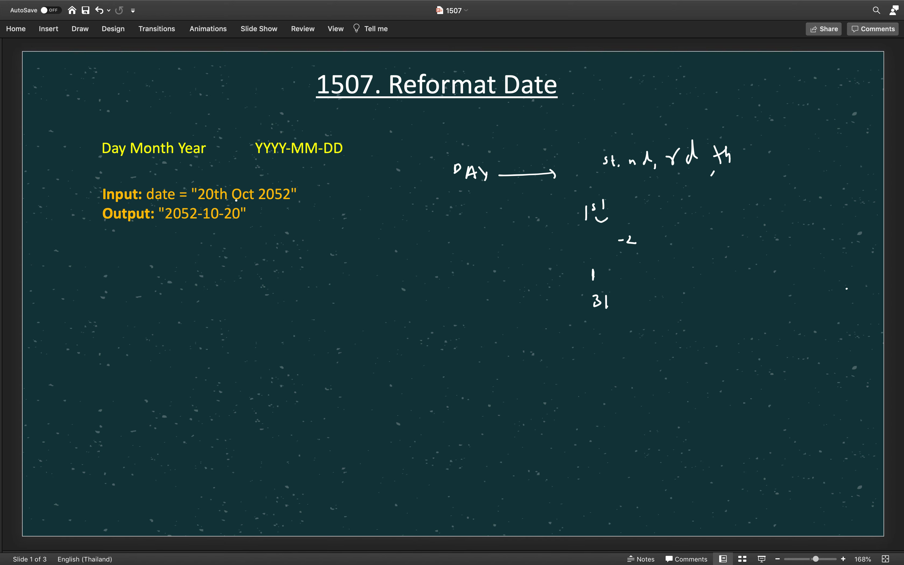
Step: Circle 'Oct' in the example input and draw an arrow toward the slide centre
left_click_drag(231, 188, 242, 199)
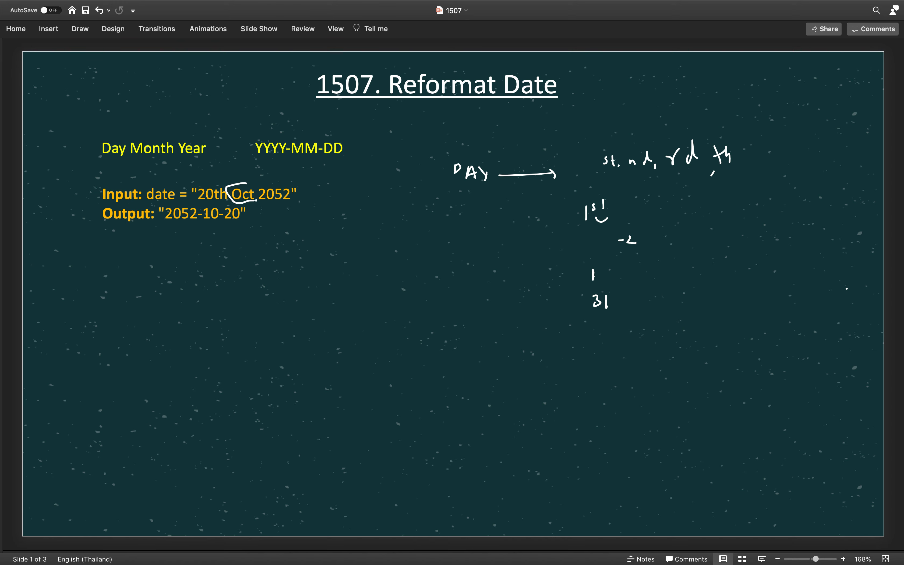
left_click_drag(236, 193, 340, 242)
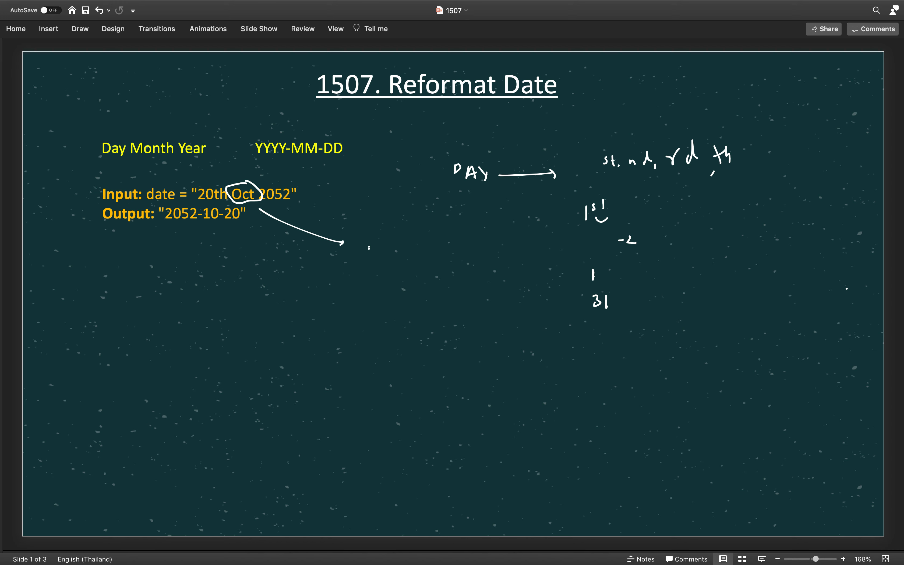
left_click_drag(365, 245, 398, 236)
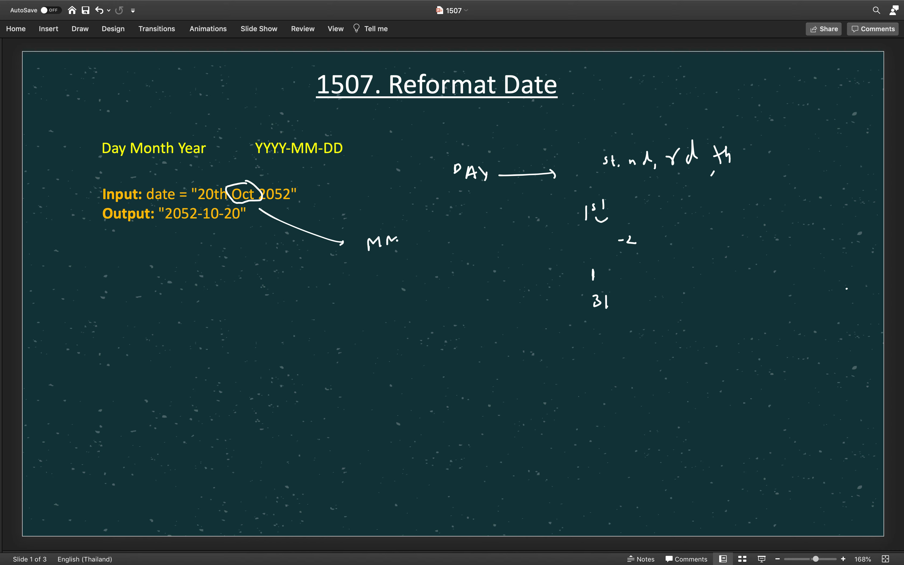
Step: Write 'MM → 10' at the arrow's end and start the month list '[JAN, F'
left_click_drag(403, 237, 436, 238)
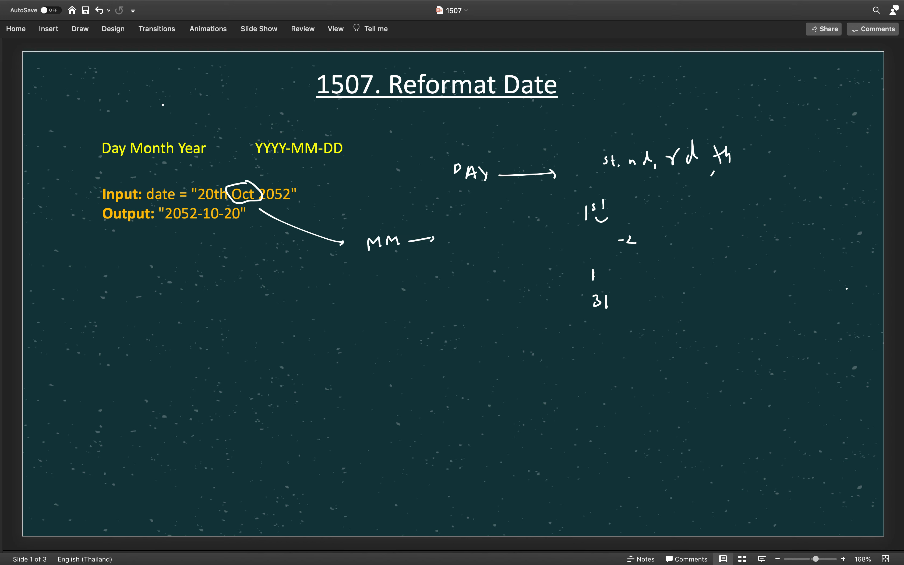
left_click(457, 241)
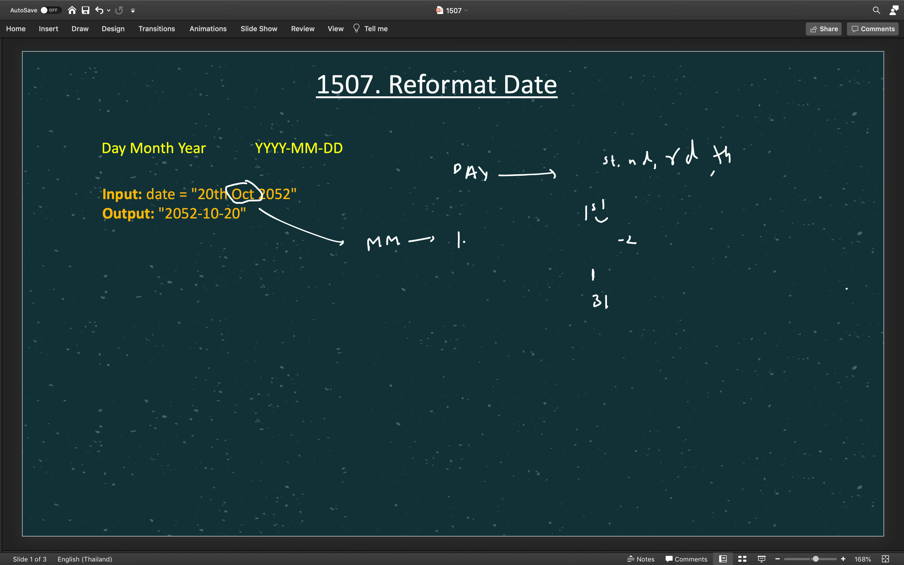
type("10")
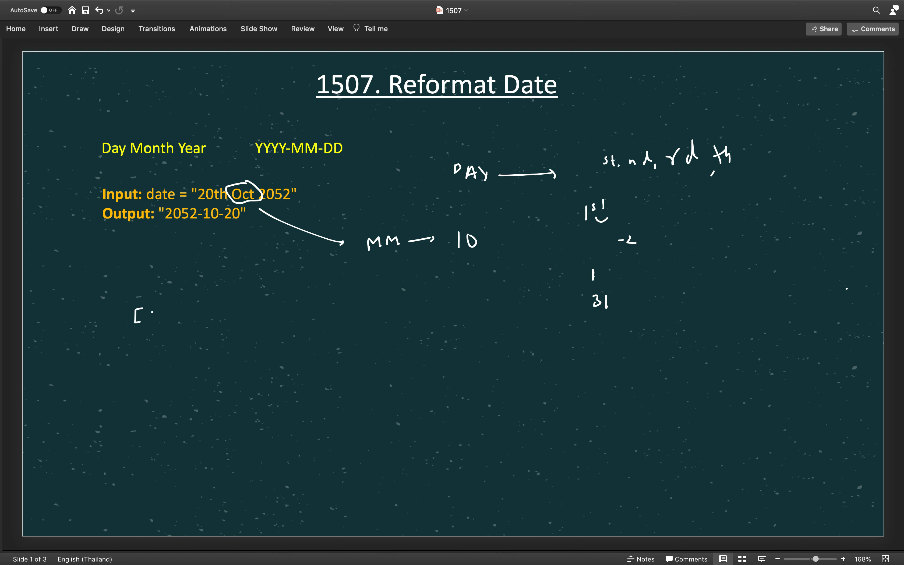
left_click_drag(155, 314, 173, 314)
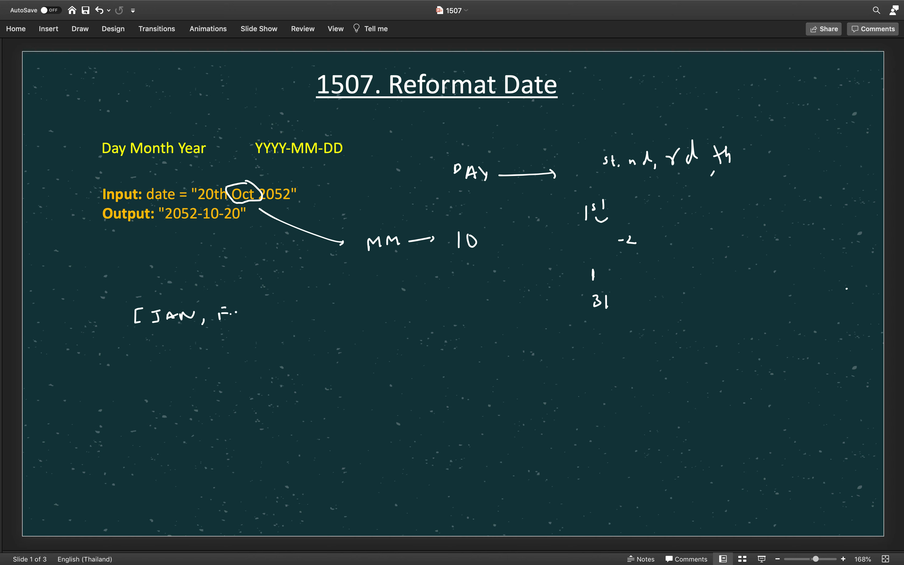
left_click_drag(311, 313, 568, 300)
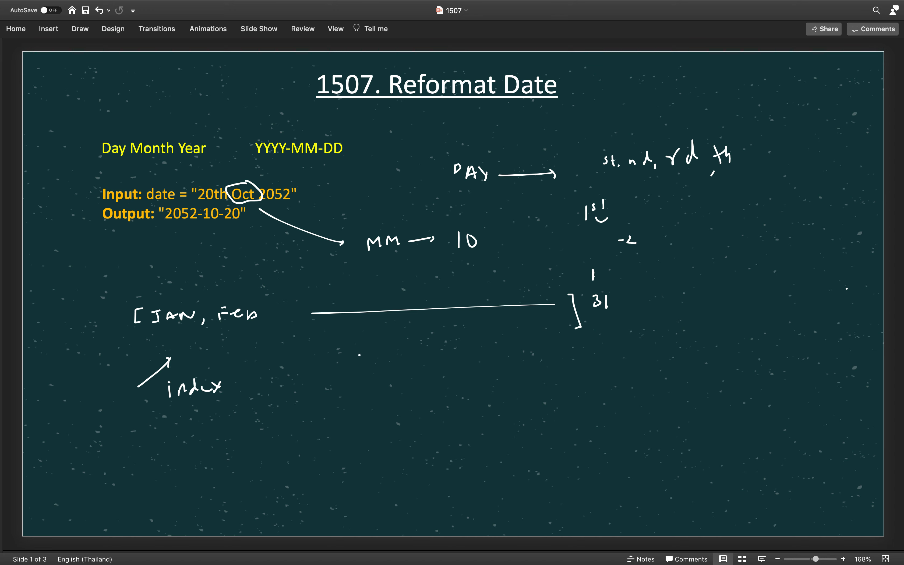
Step: Close the month list, label the index arrow, and ink 'indexOf + 1 → form → 0…'
left_click_drag(231, 381, 274, 383)
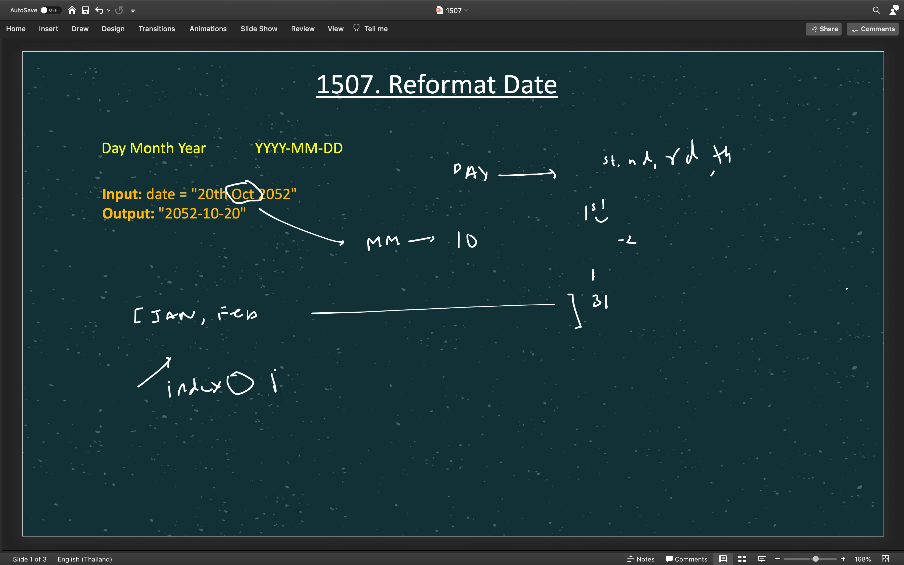
left_click_drag(288, 380, 352, 374)
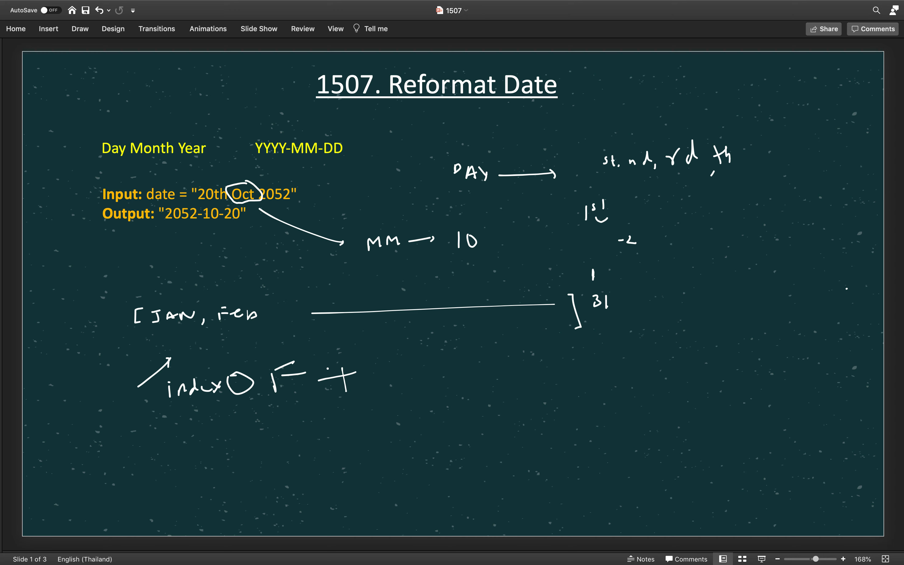
left_click_drag(366, 363, 450, 377)
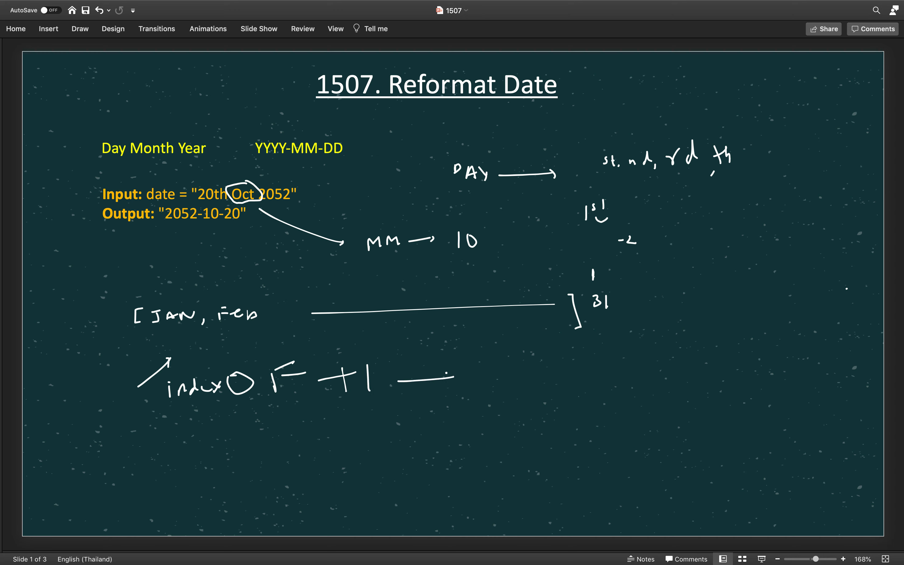
left_click_drag(403, 381, 490, 392)
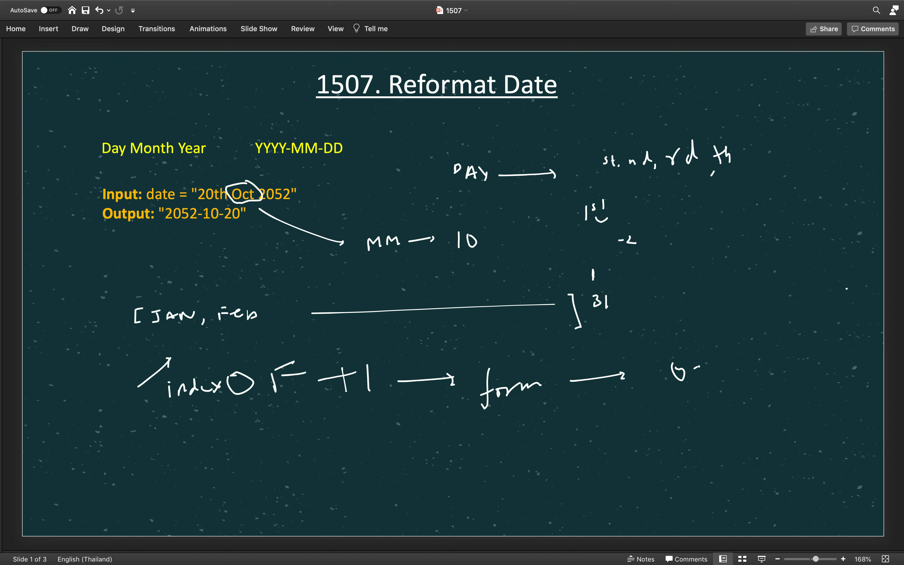
left_click_drag(657, 380, 703, 380)
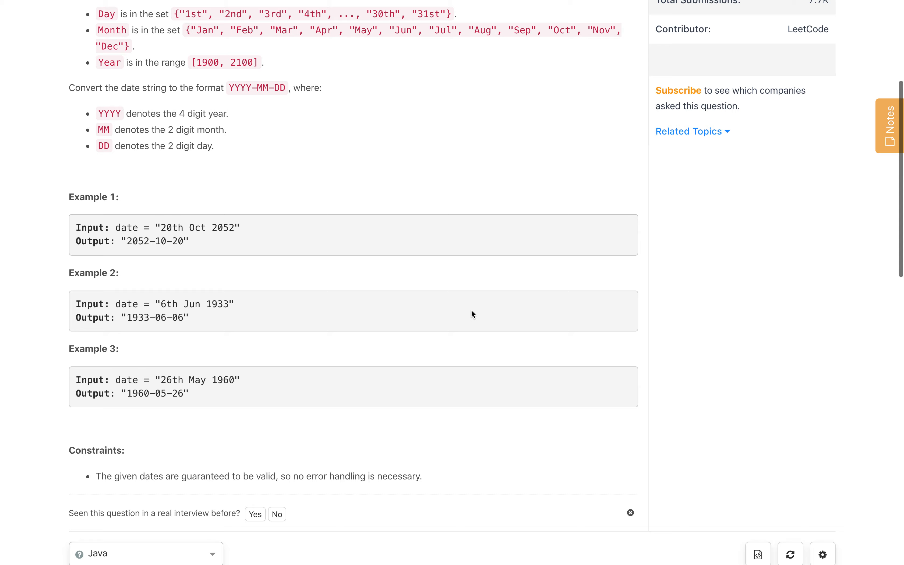
Step: Add the line String[] d = date.split(" "); to the Java solution
scroll("down", 3)
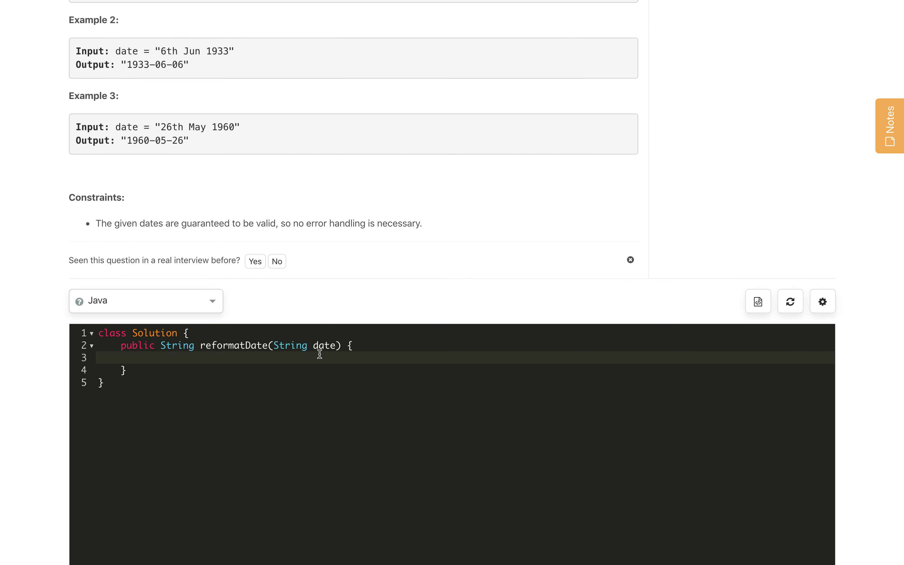
type("String[] d")
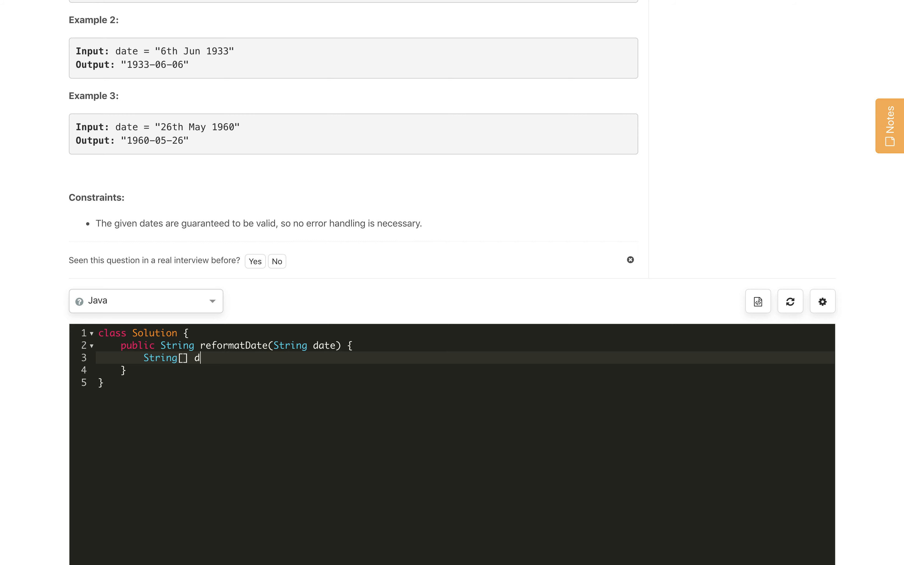
type("= dat")
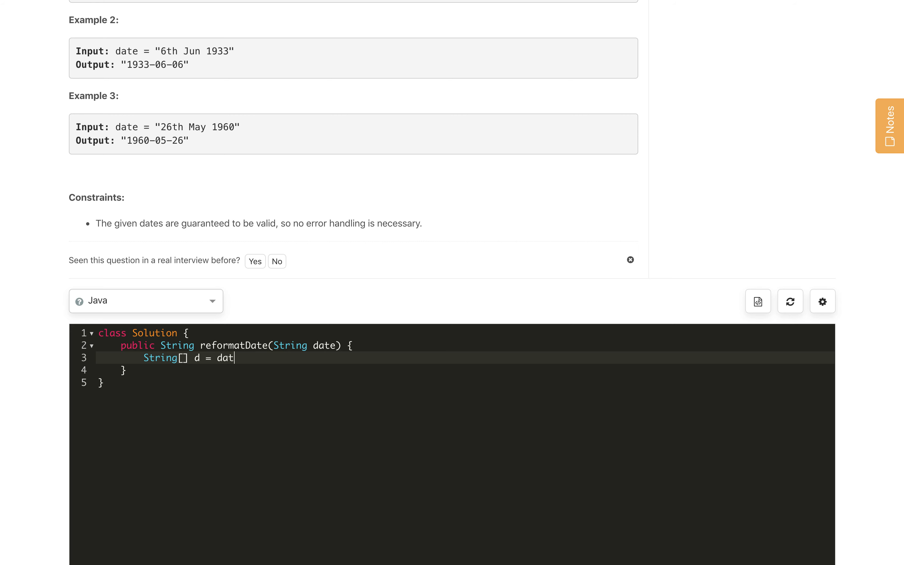
type("e.split")
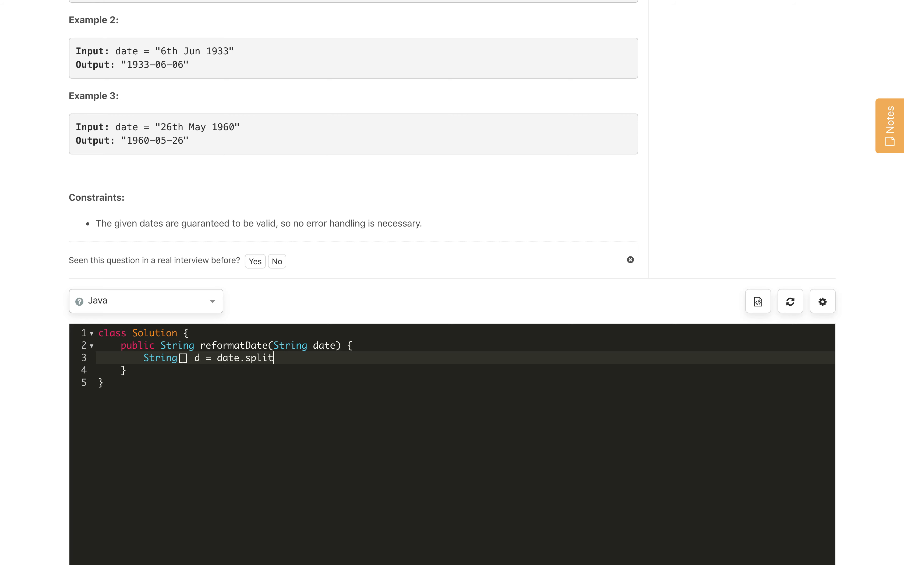
type("(\" \");")
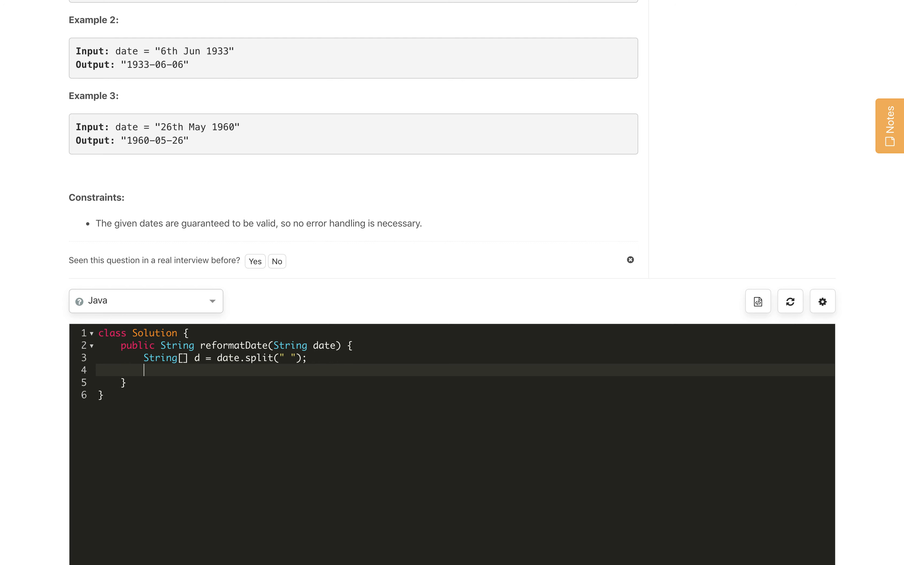
Step: Write int dd = d[0].substring(0, d[0].length() - 2); to strip the day suffix
type("int")
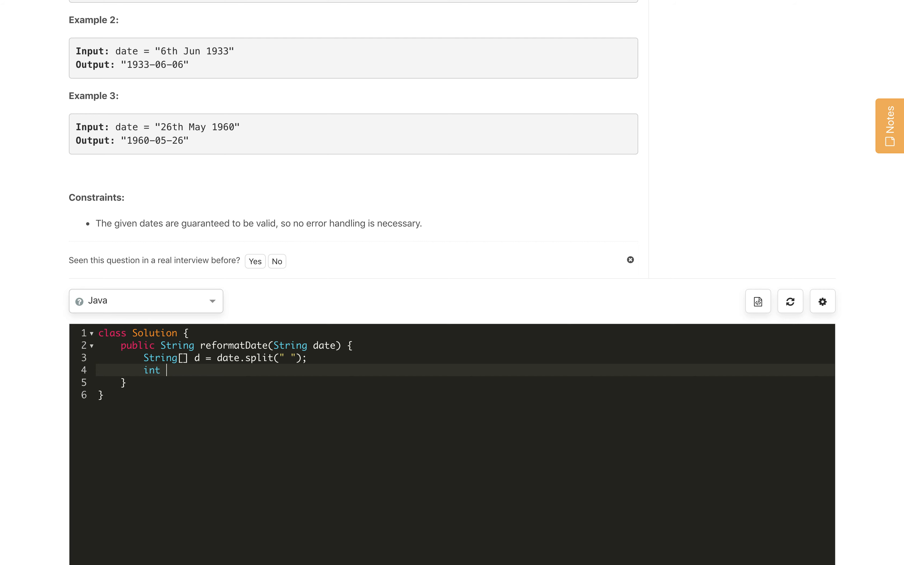
type("d")
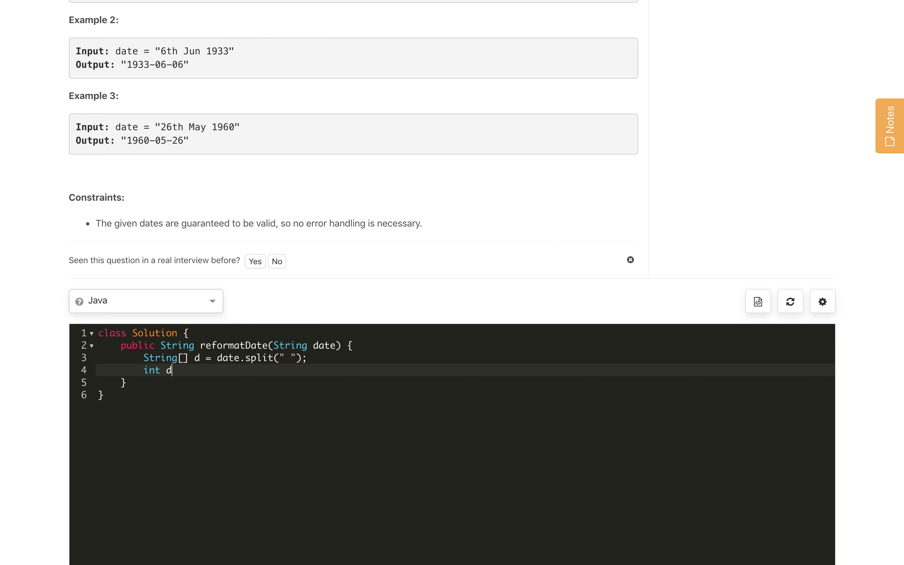
type("d =")
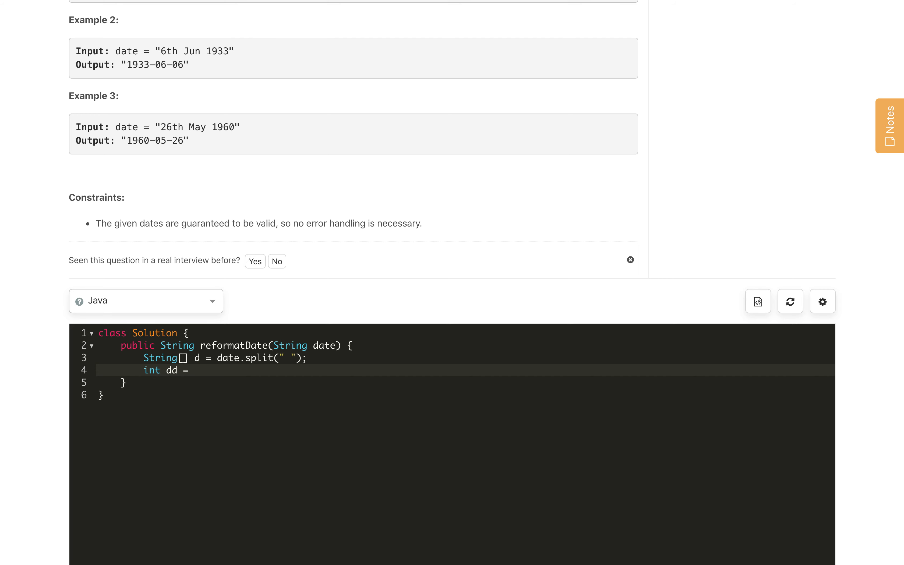
type("d[0]")
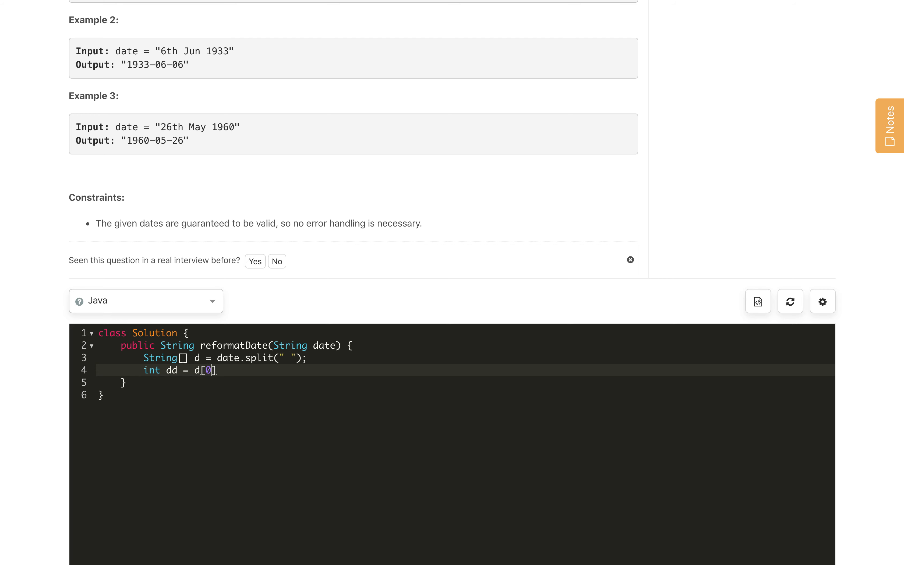
type(".")
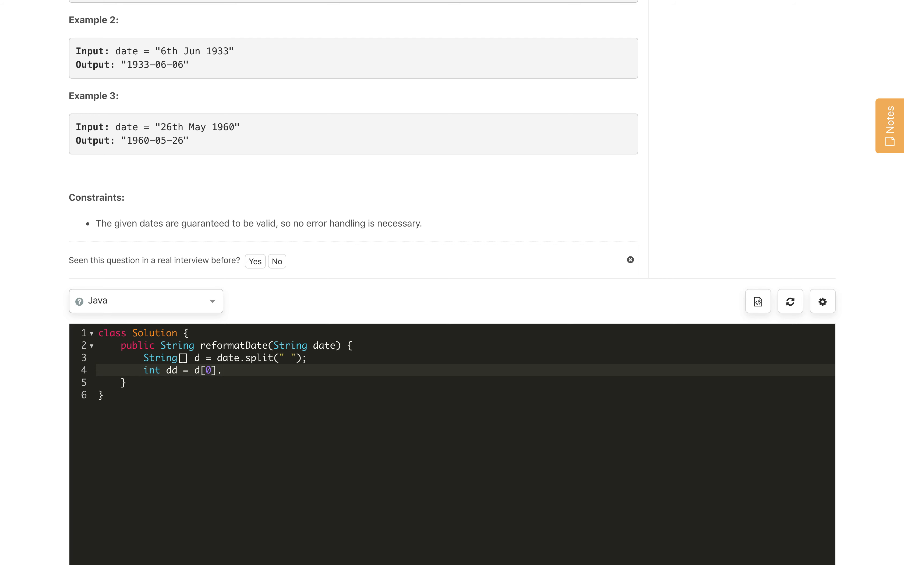
type("substing")
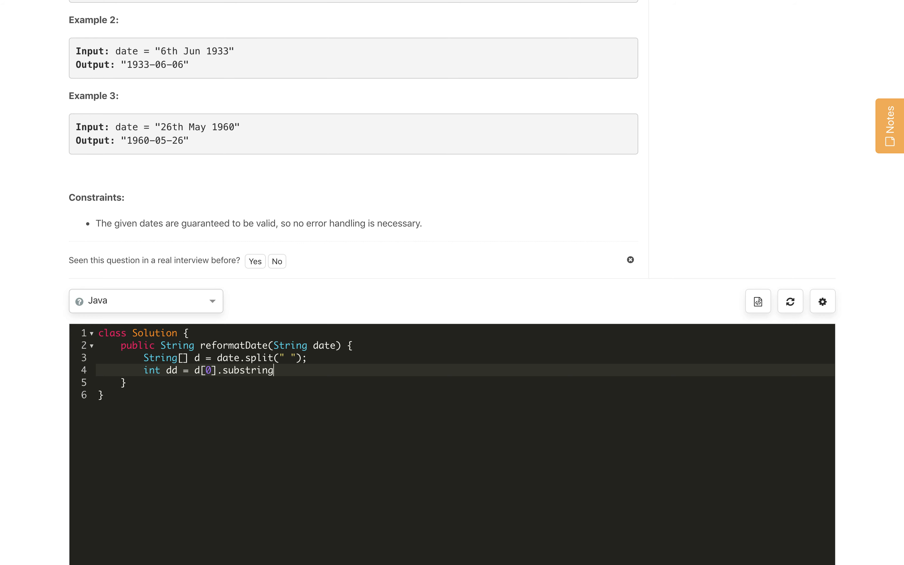
type("()")
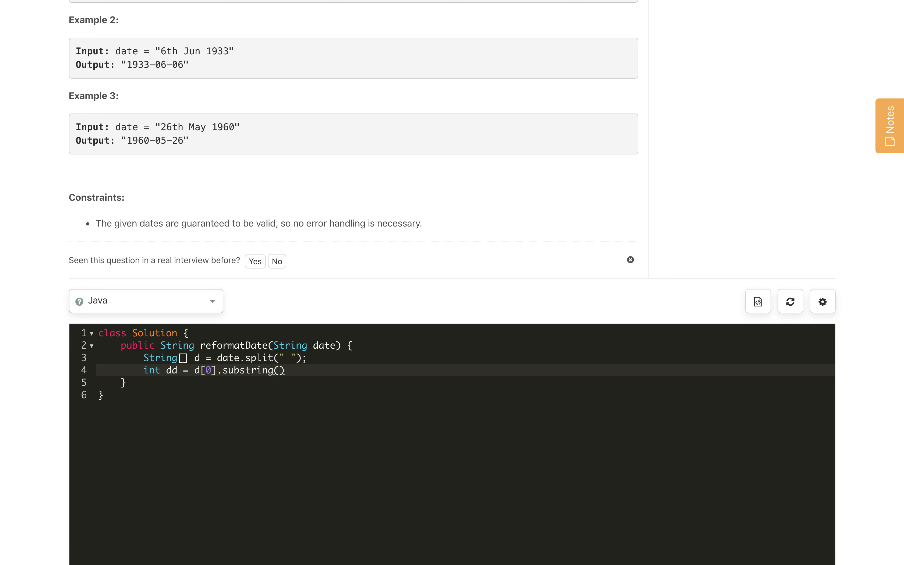
type("0,")
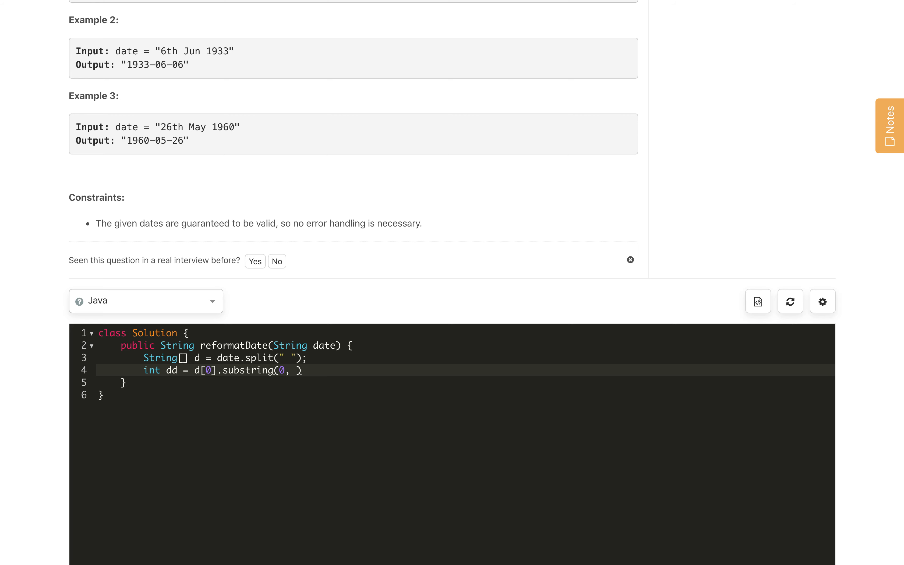
type("d[0])")
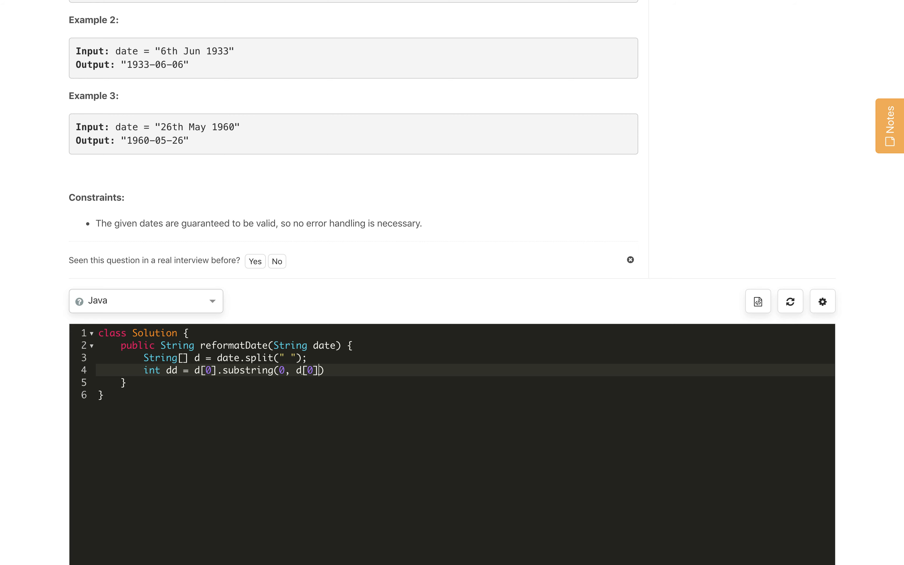
type(".length")
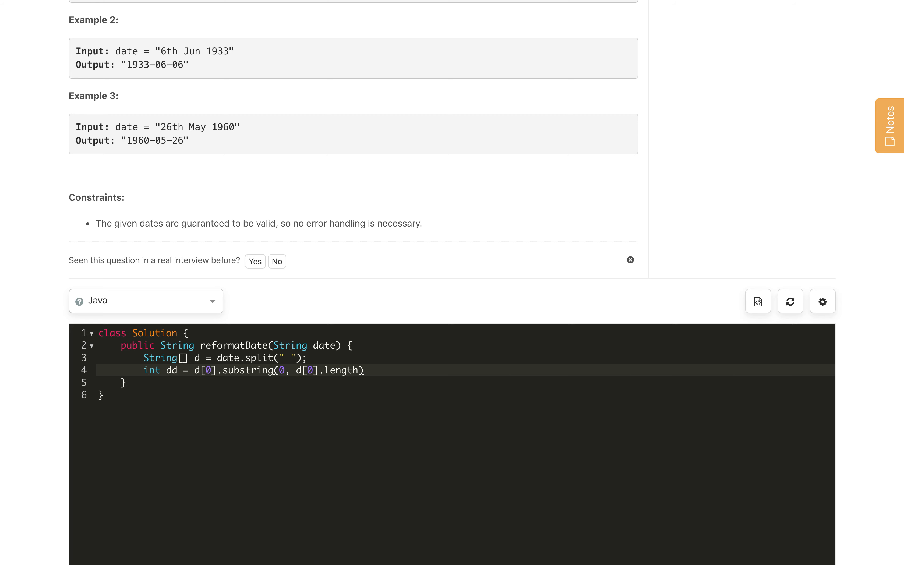
type("() - 2)")
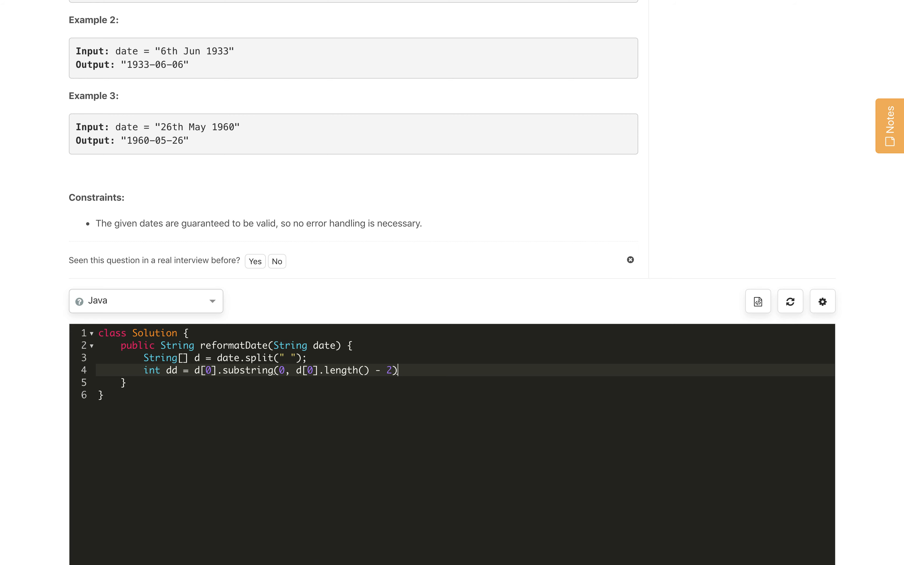
type(";")
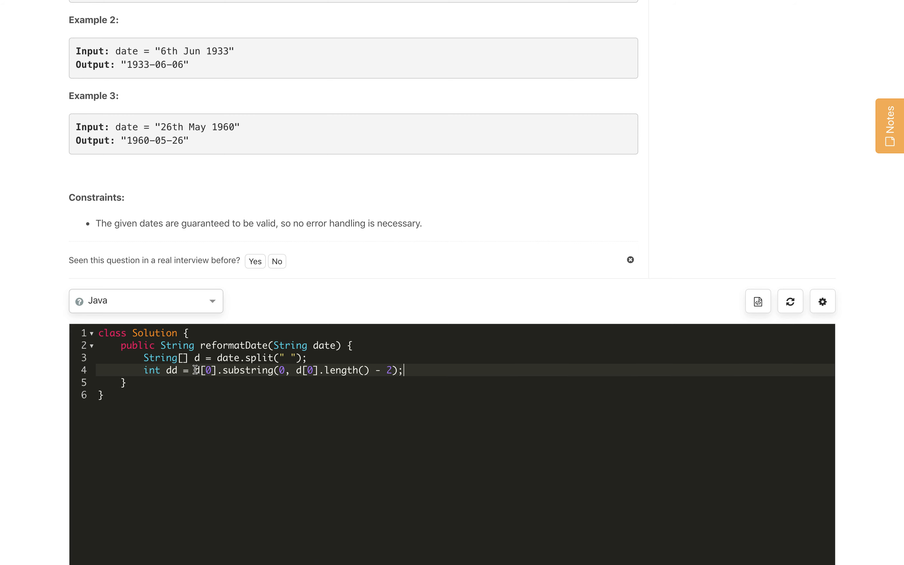
Step: Wrap the substring in Integer.parseInt(...) and clear the half-typed next line
type("Integer.P")
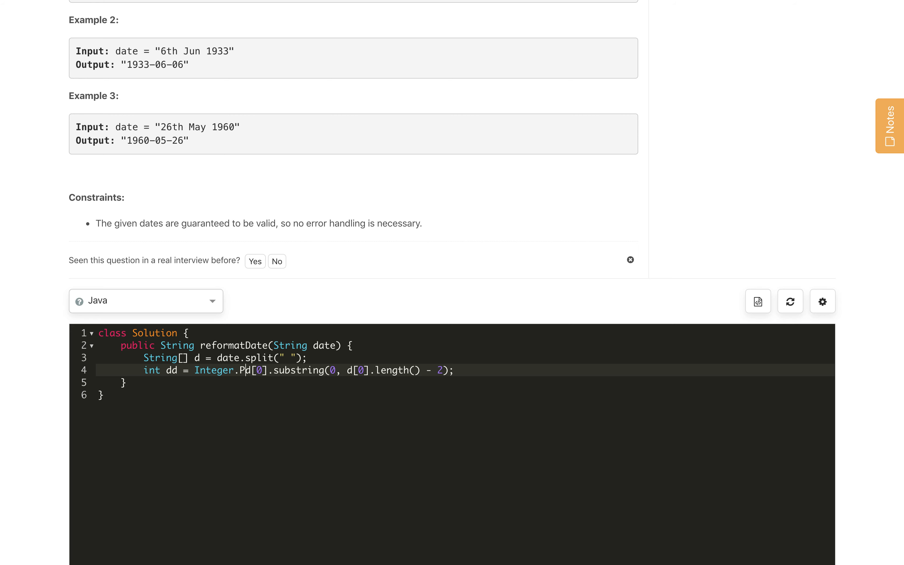
type("aset")
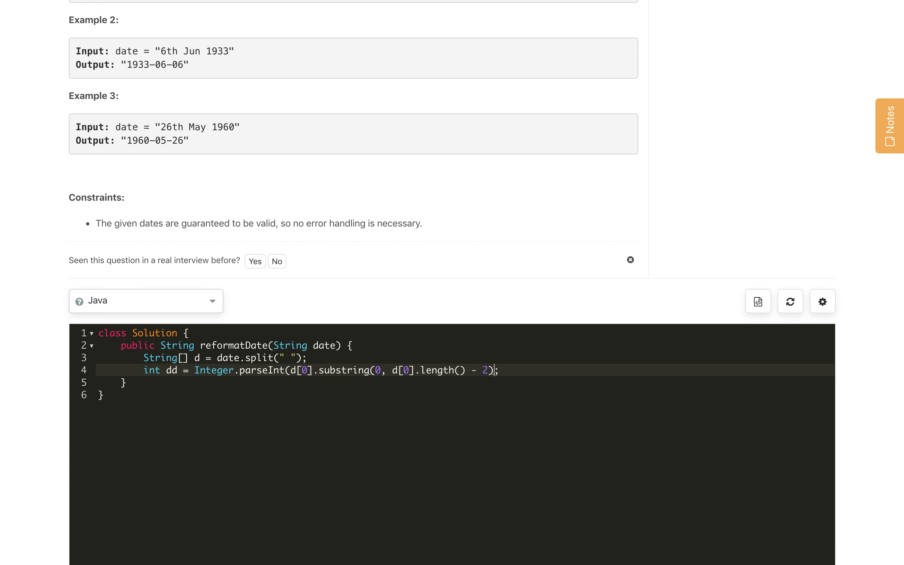
type(")")
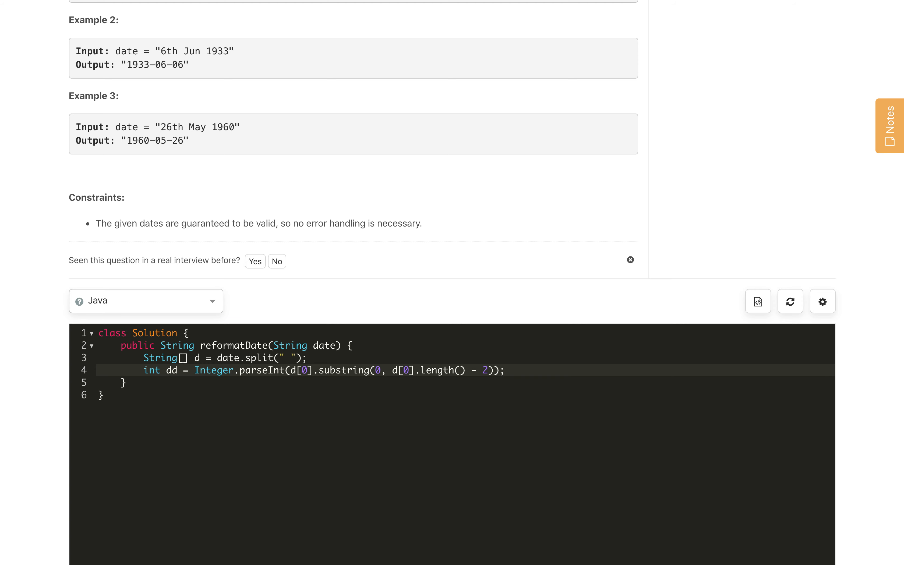
type("in")
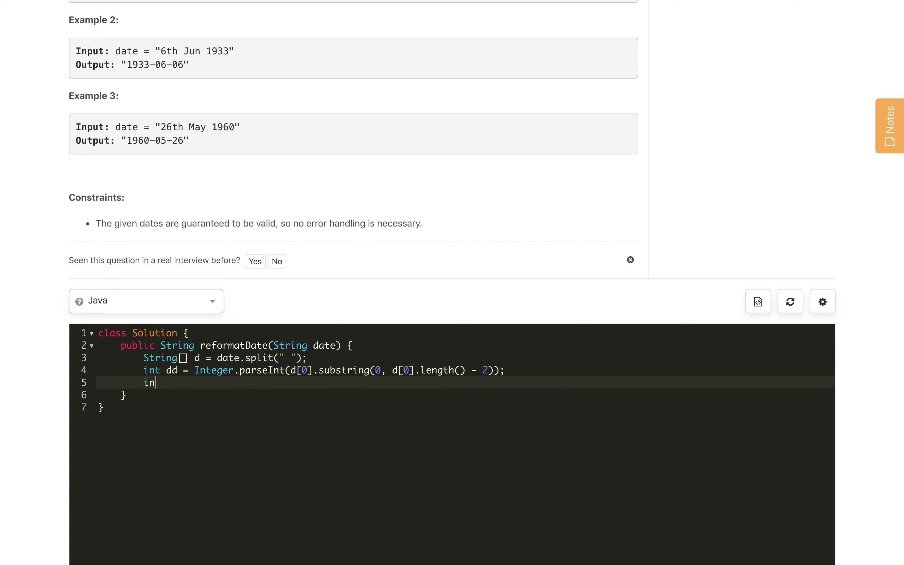
key("Backspace")
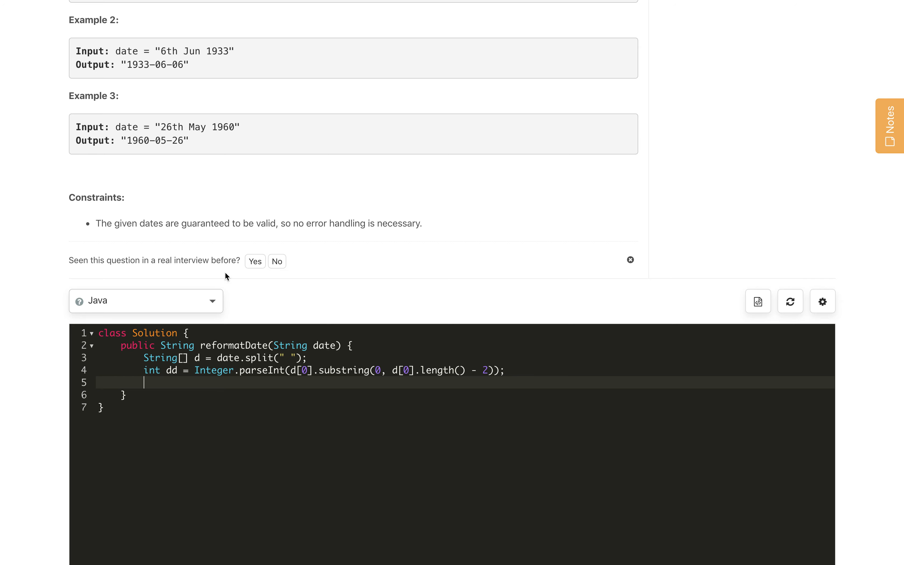
Step: Declare String[] month = {"Jan", "Feb", ..., "Dec"}; with all twelve abbreviations
scroll("up", 3)
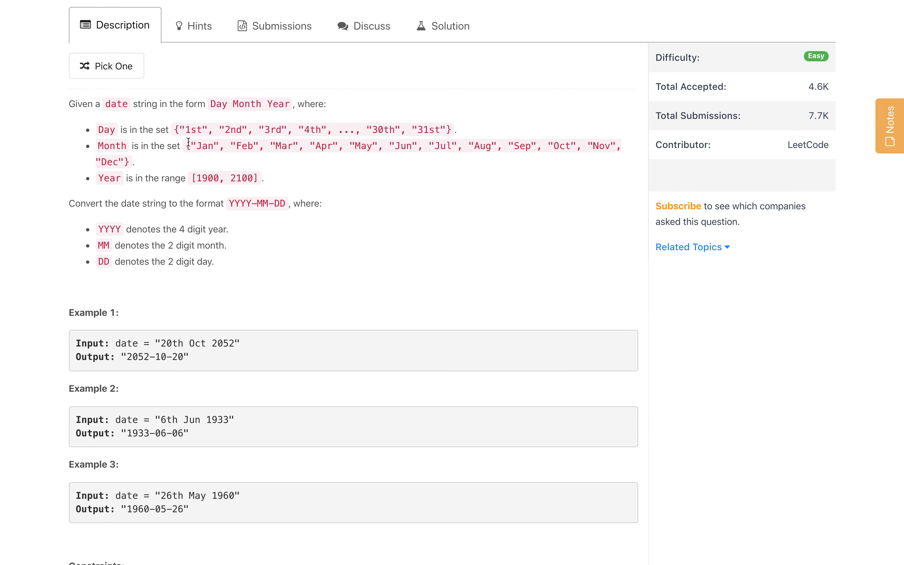
left_click_drag(184, 145, 131, 160)
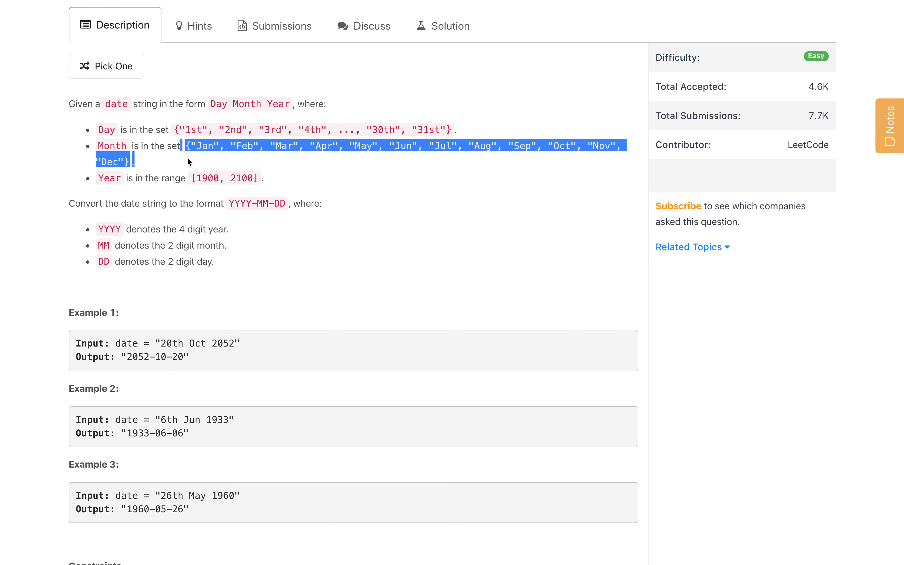
scroll("down", 3)
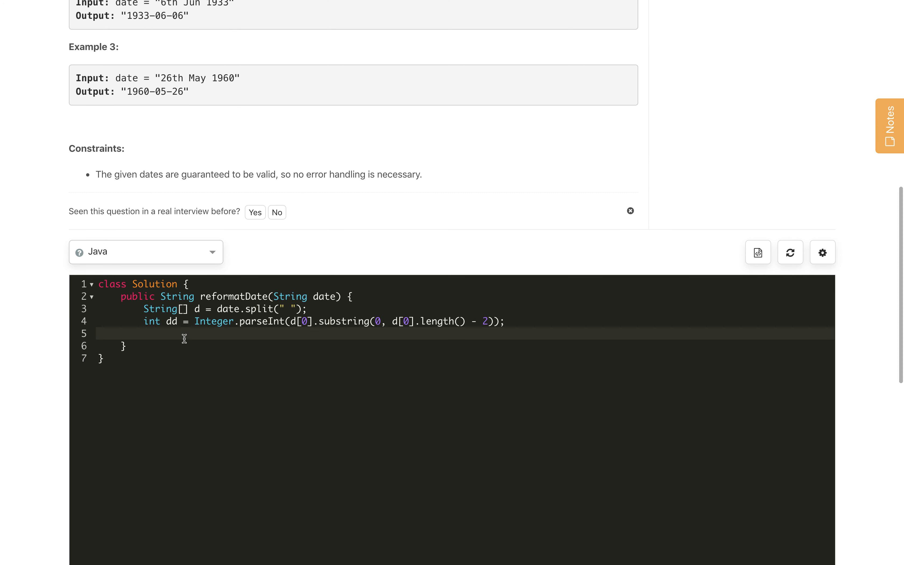
type("int")
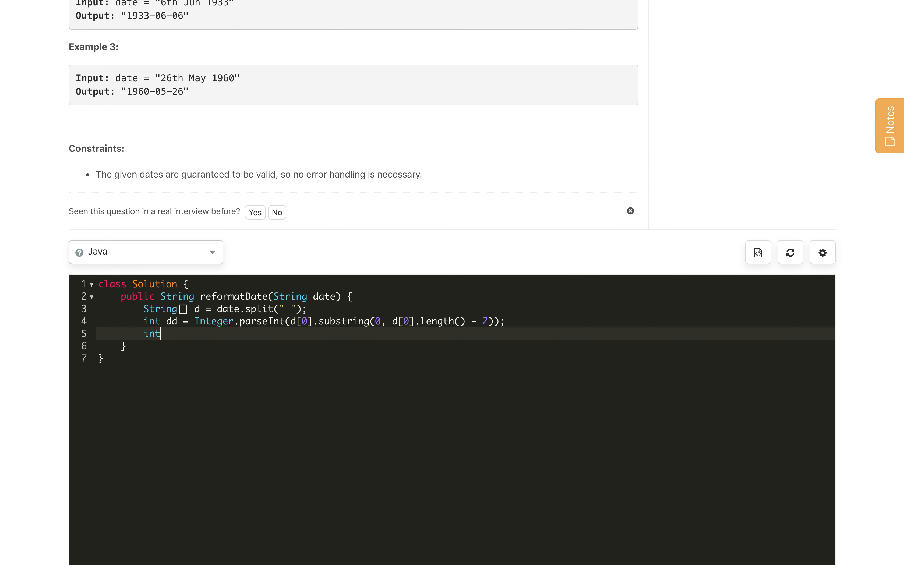
type("S")
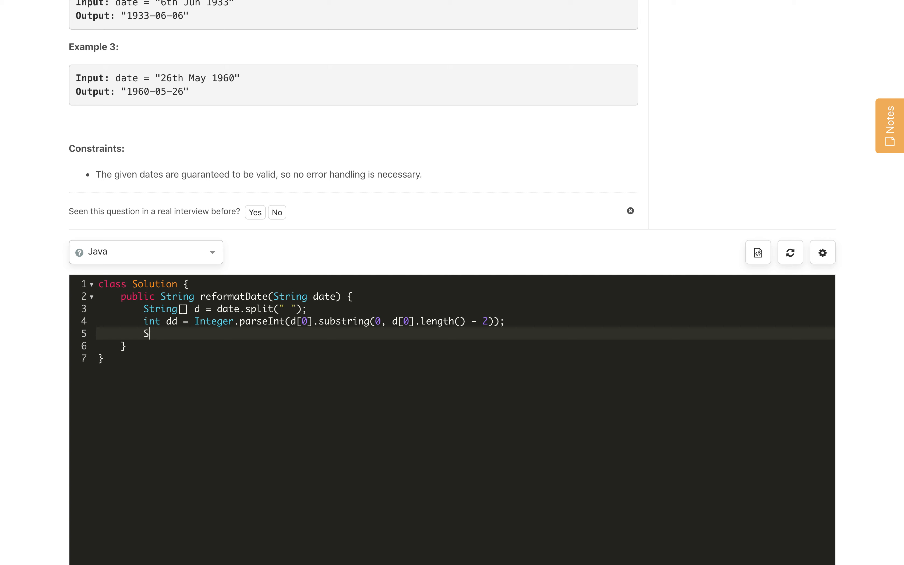
type("tring[] month")
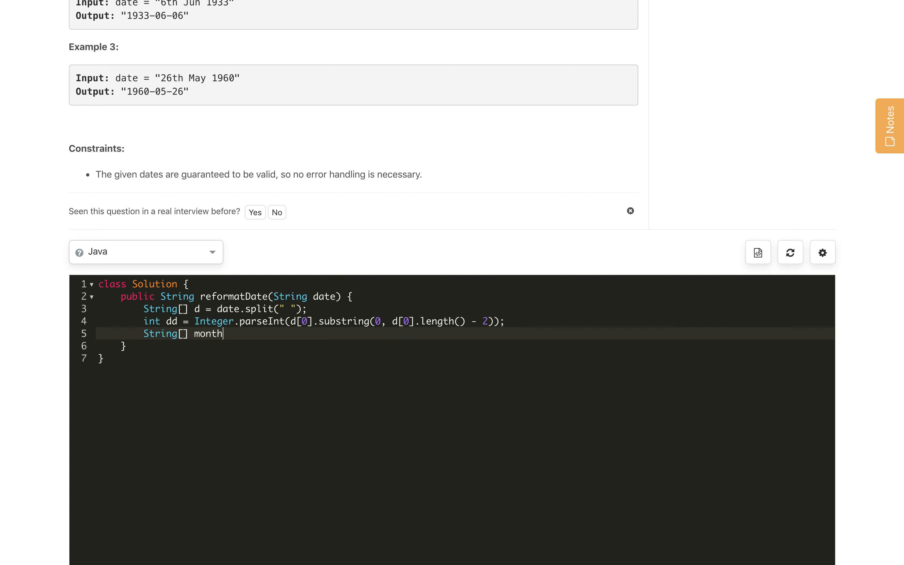
type("= {\"Jan\", \"Feb\", \"Mar\", \"Apr\", \"May\", \"Jun\", \"Jul\", \"Aug\", \"Sep\", \"Oct\", \"Nov\", \"Dec\"};")
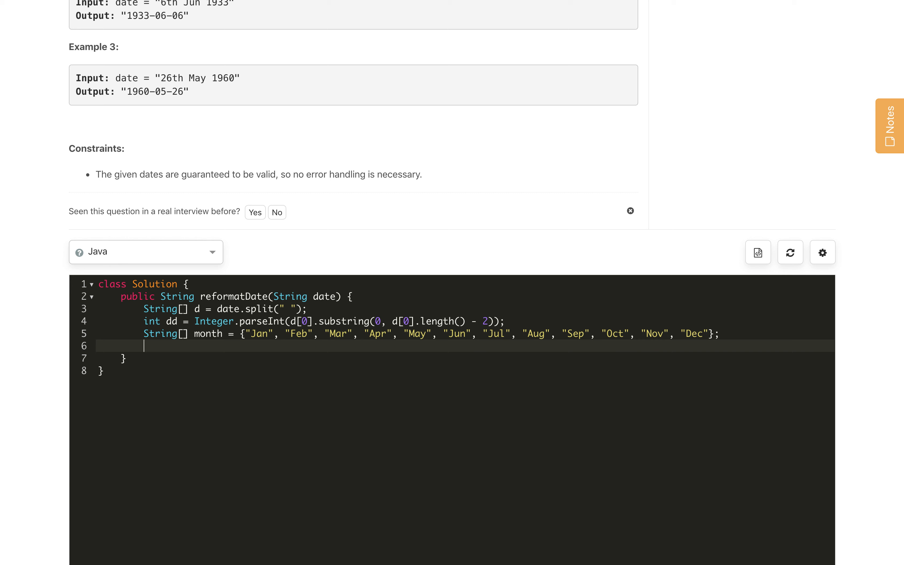
type("St")
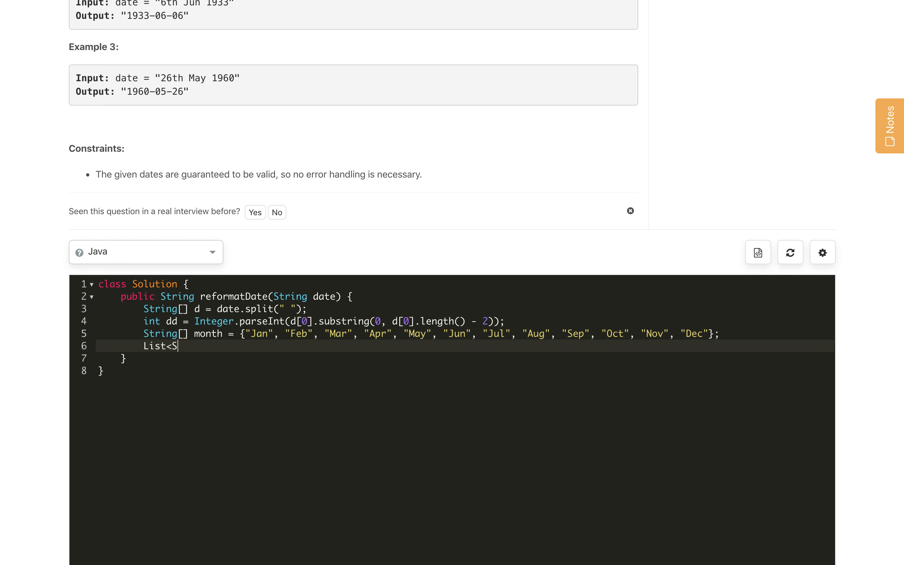
Step: Write List<String> monthList = Arrays.asList(month);
type("tring>")
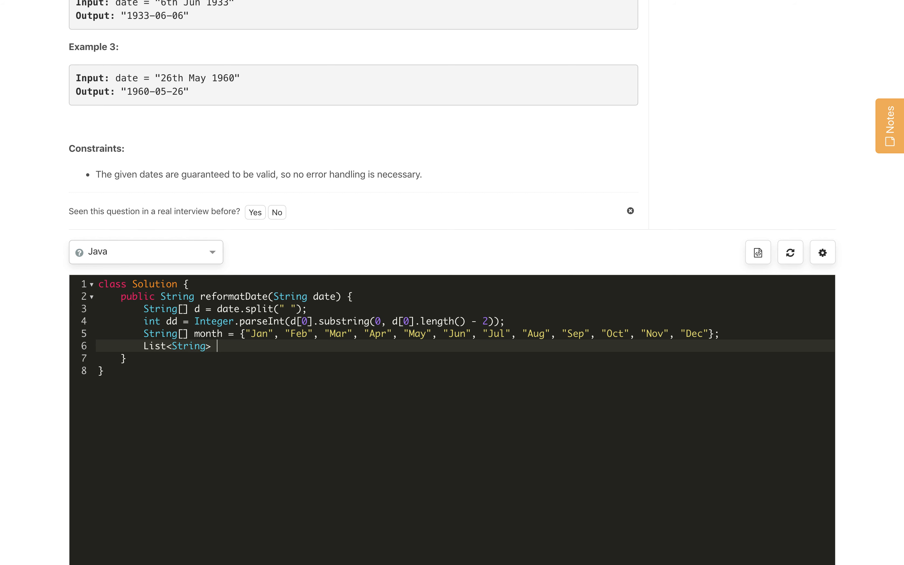
type("month")
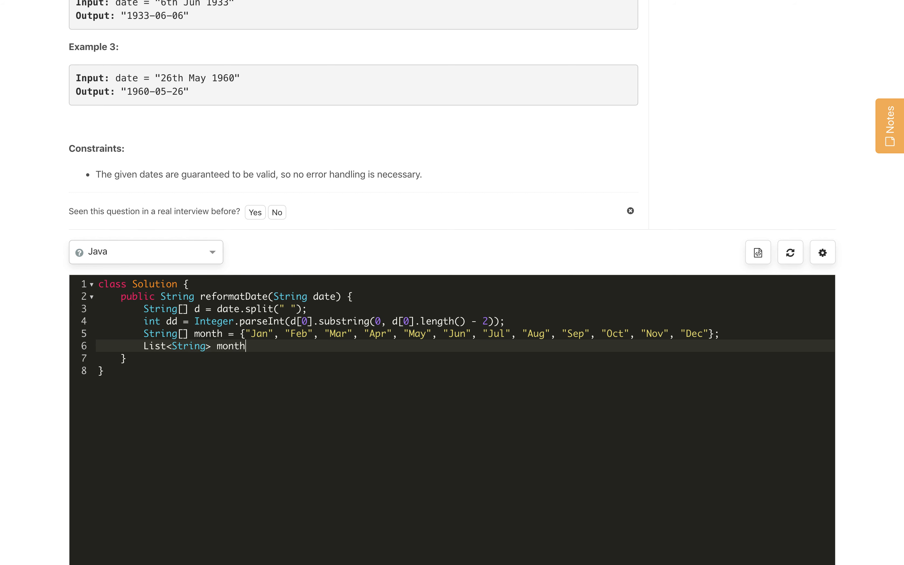
type("List =")
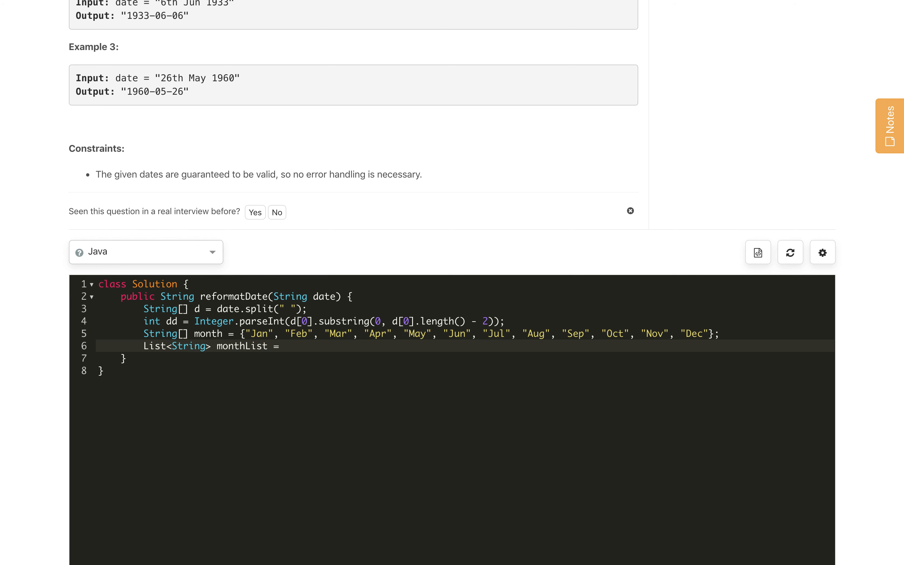
type("Array")
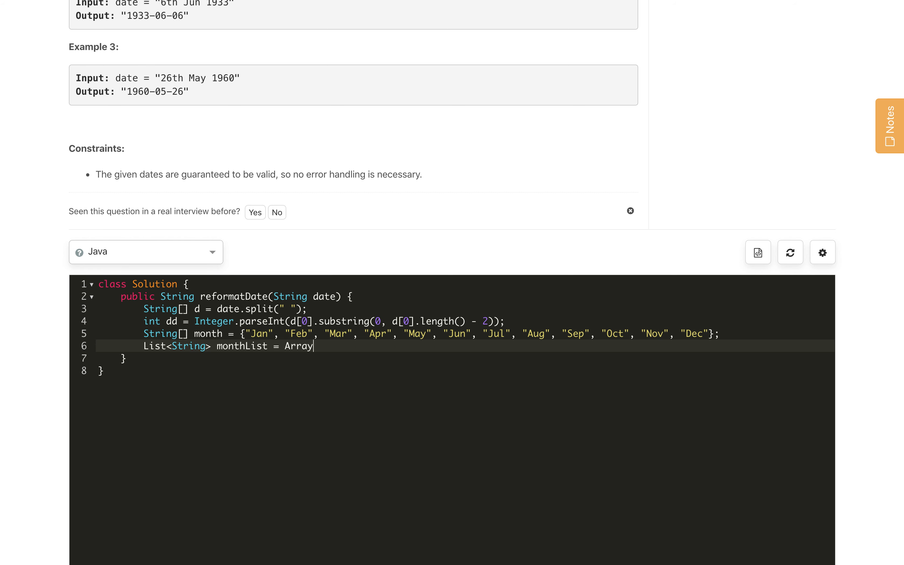
type("s.as")
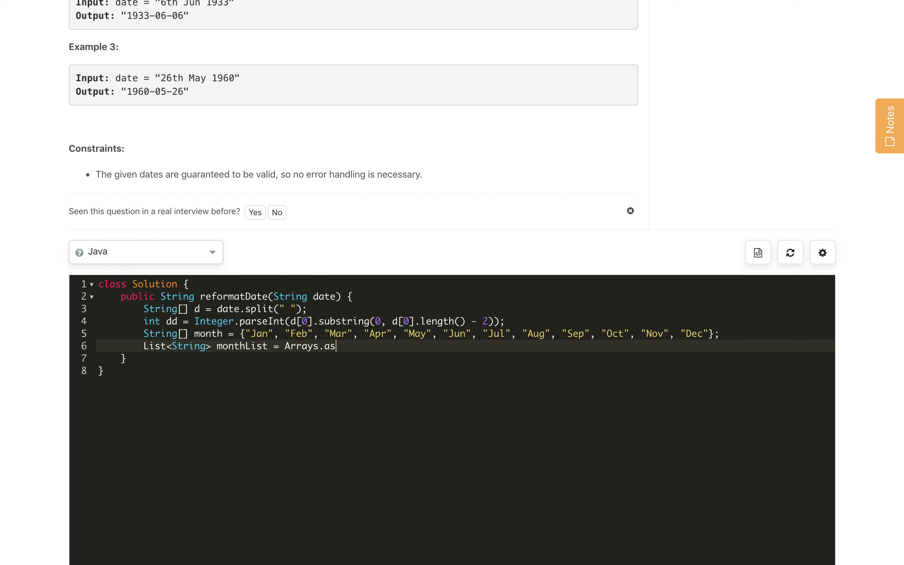
type("List()")
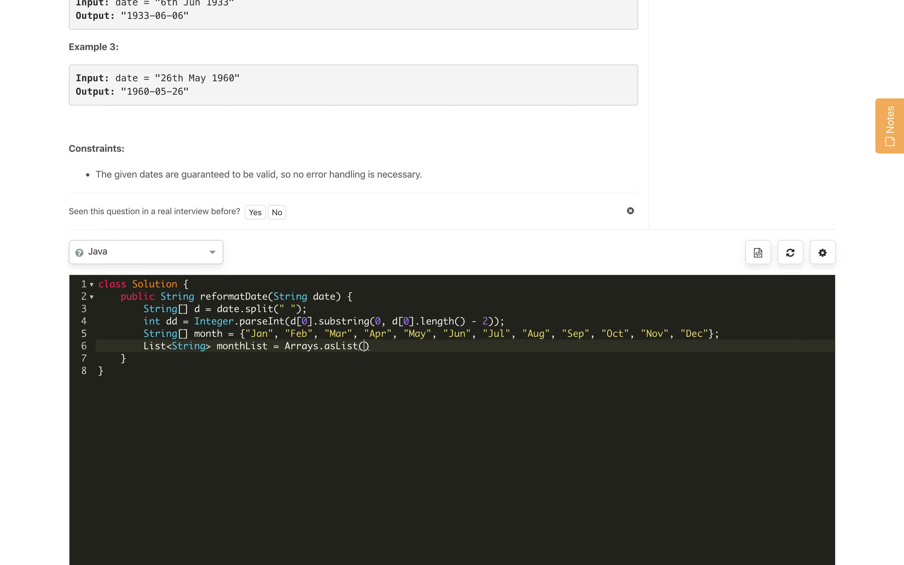
type("month);")
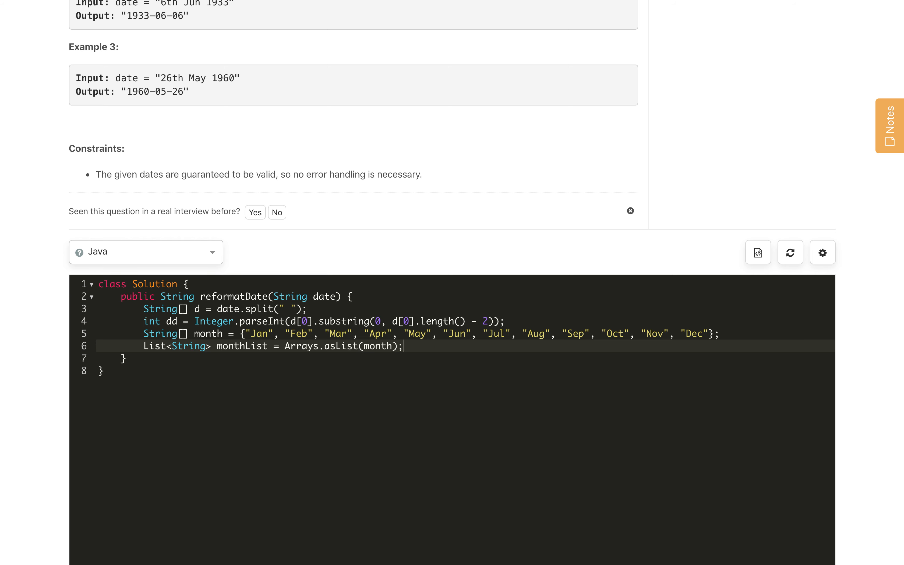
Step: Compute int mm = monthList.indexOf(d[1]) + 1; and start a new line
type("int")
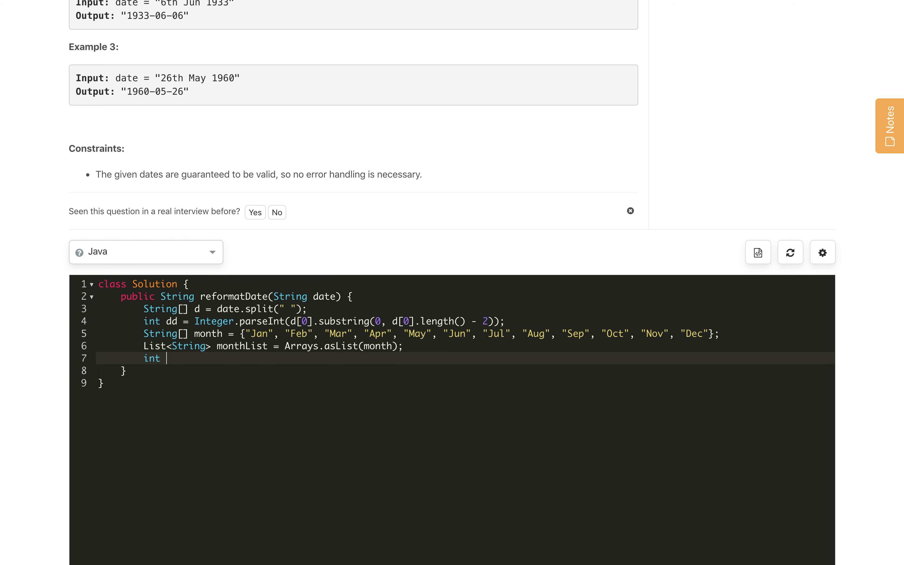
type("mm =")
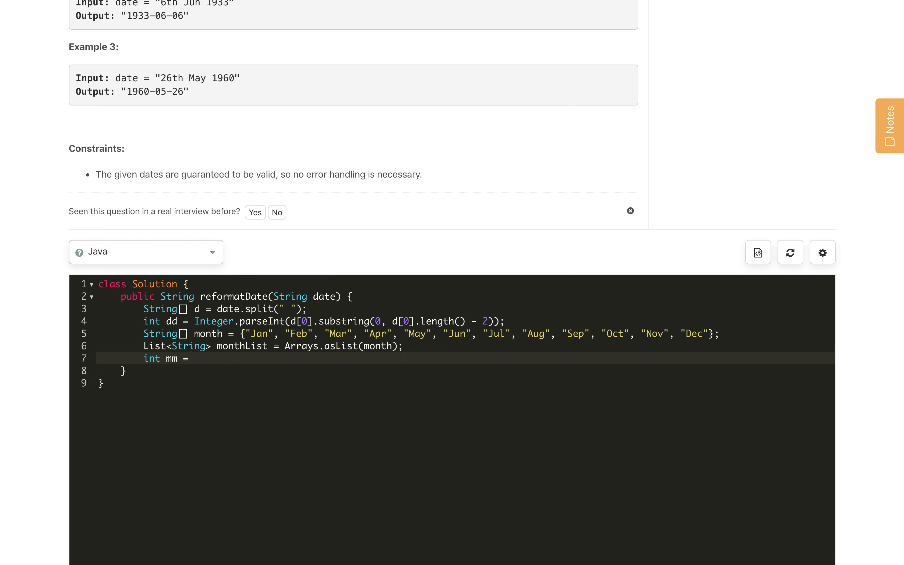
type("monthLi")
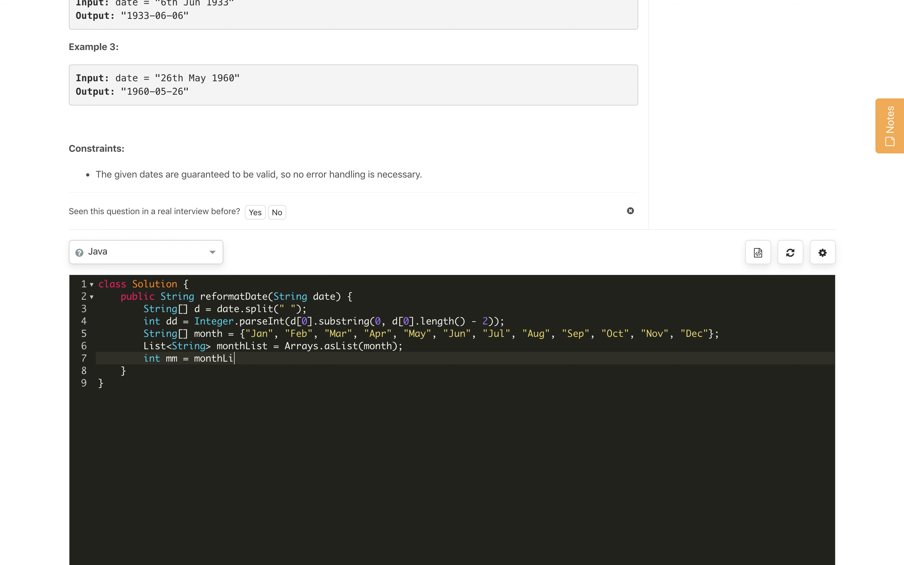
type("st.index")
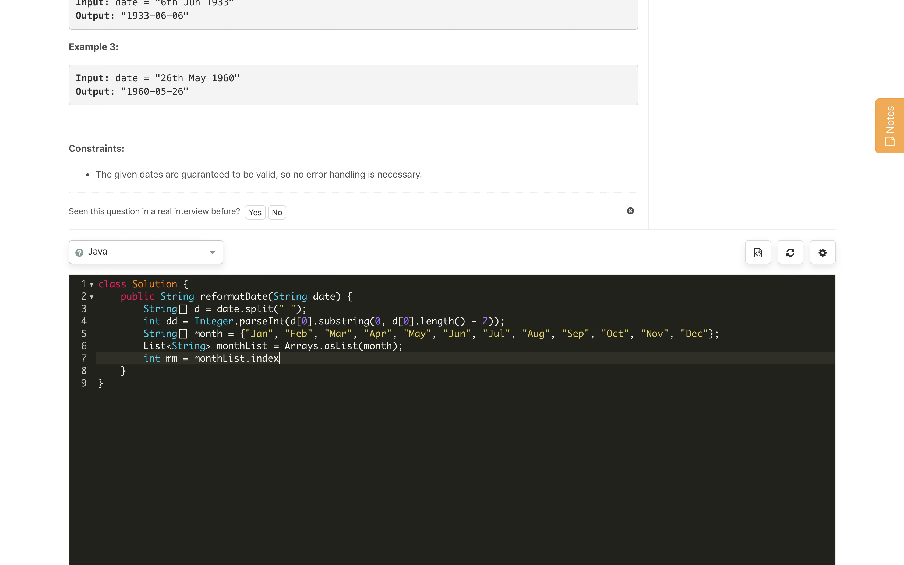
type("Of()")
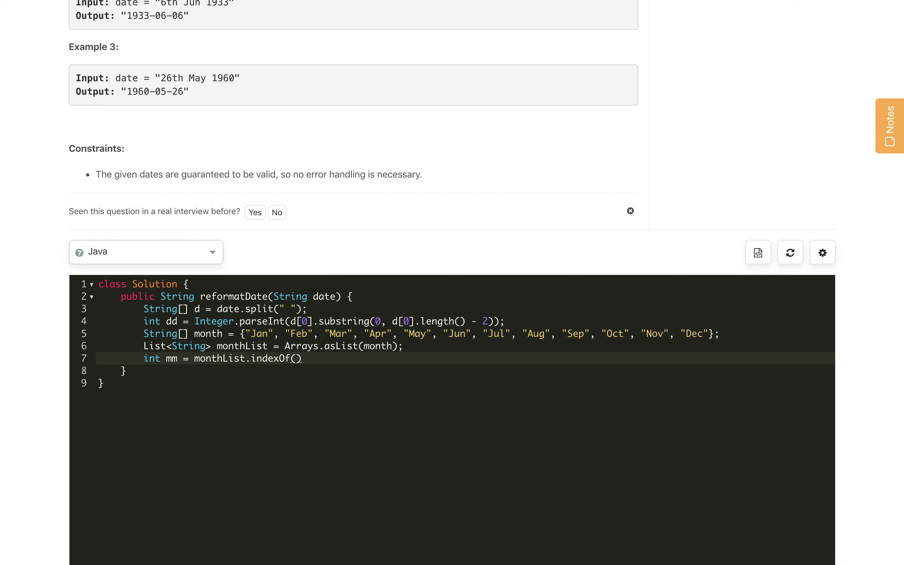
type("d[]")
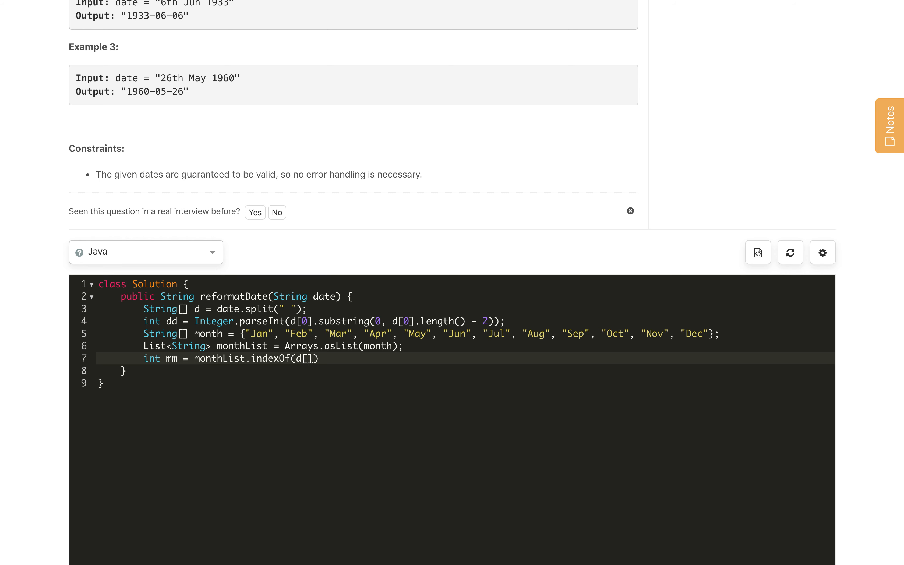
type("1")
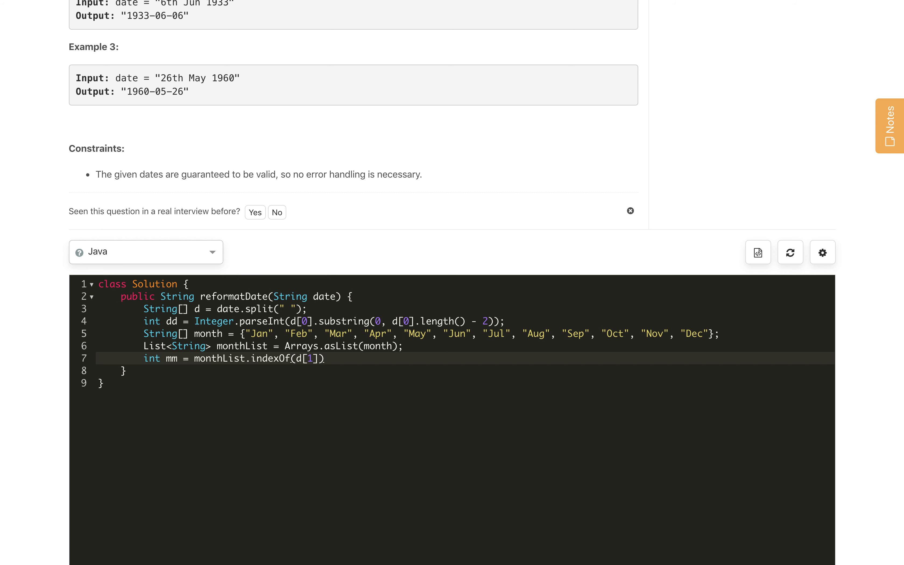
type("+ 1")
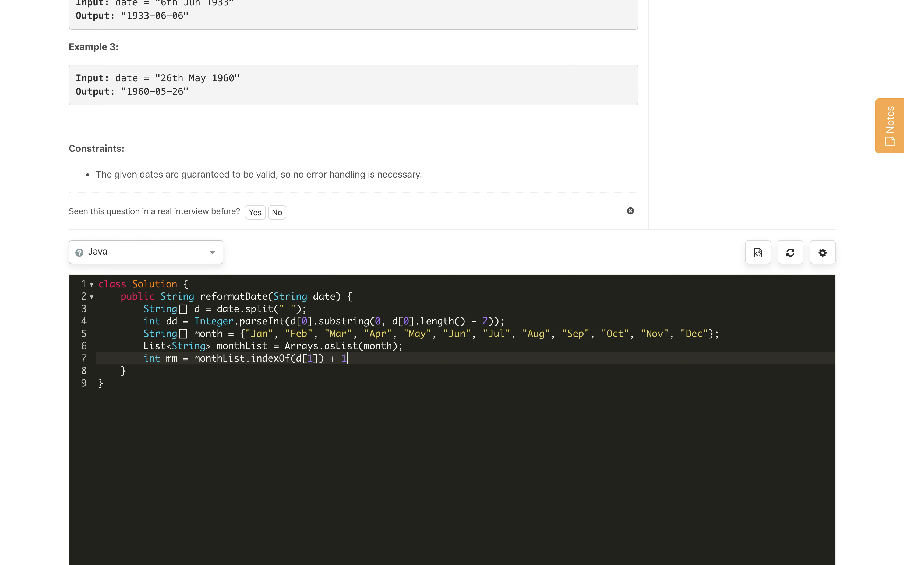
type(";")
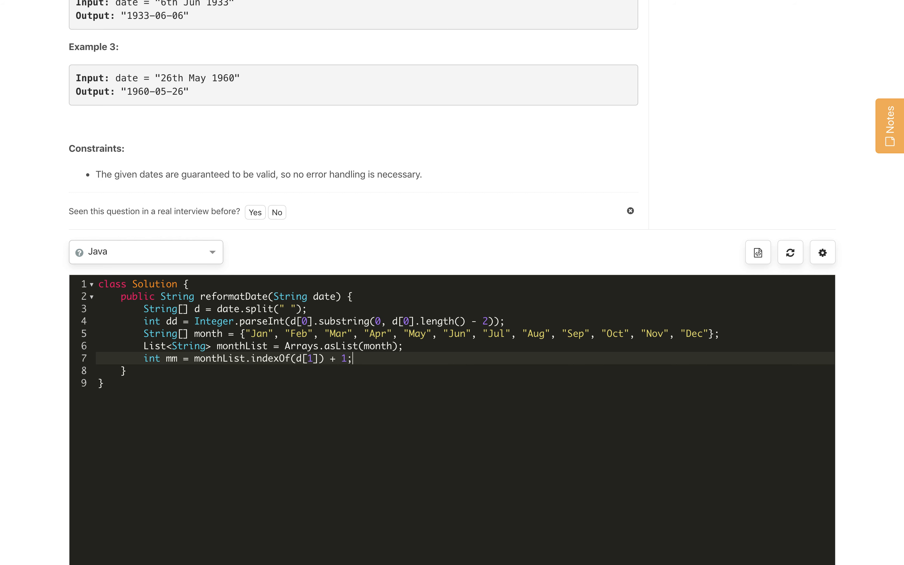
key("Enter")
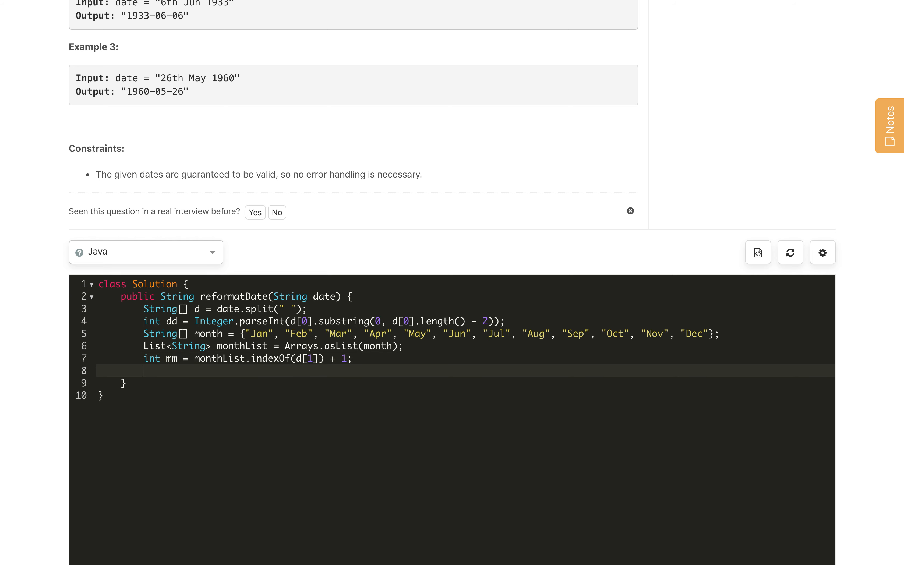
Step: Declare int yyyy = d[2]; for the year part
type("int")
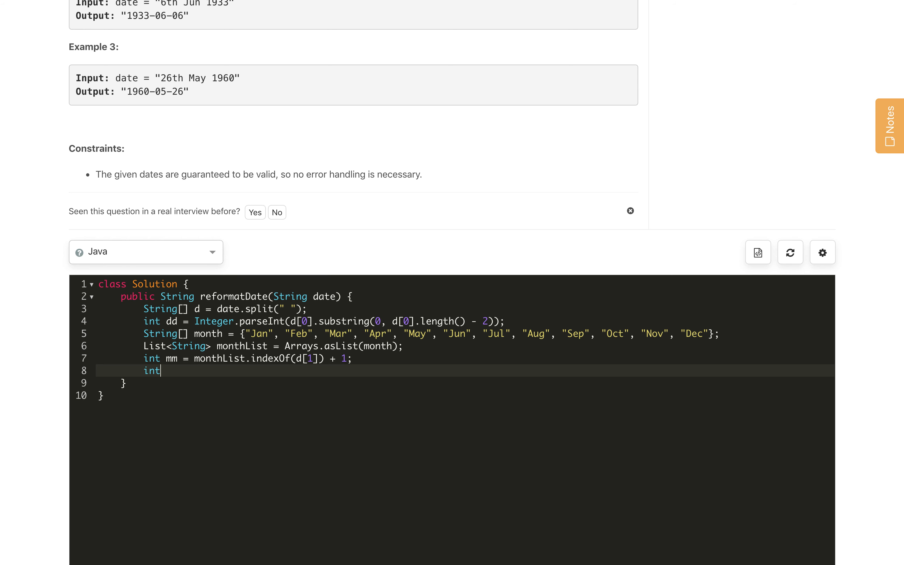
type("yyyy")
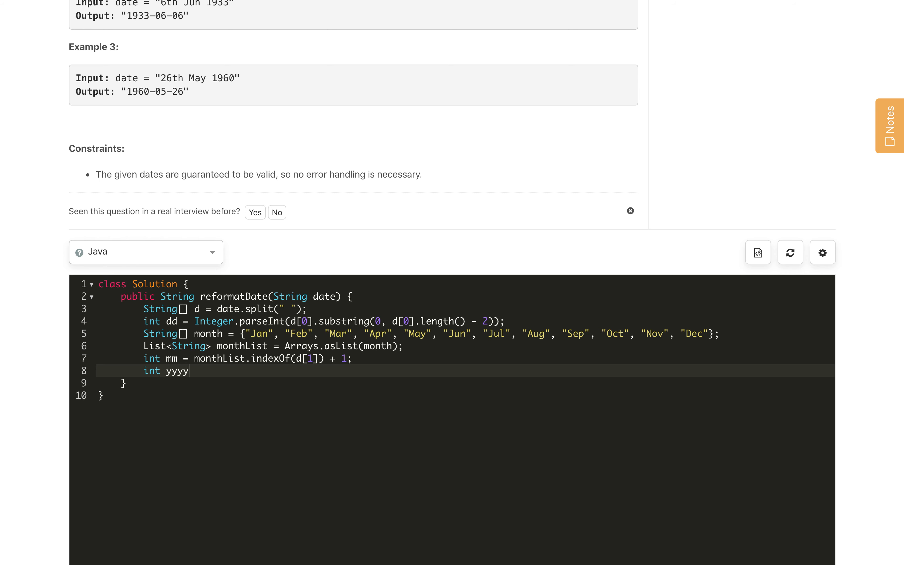
type("=")
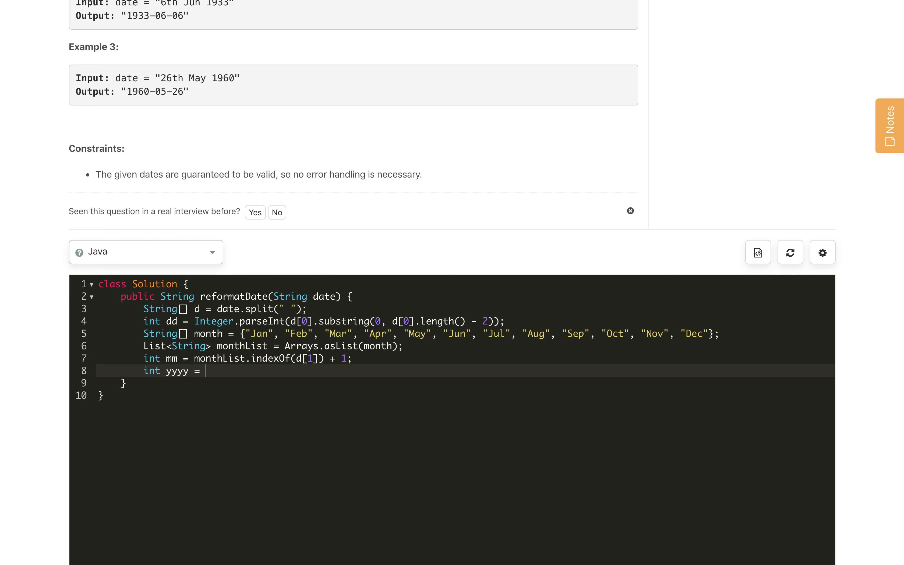
type("d[2];")
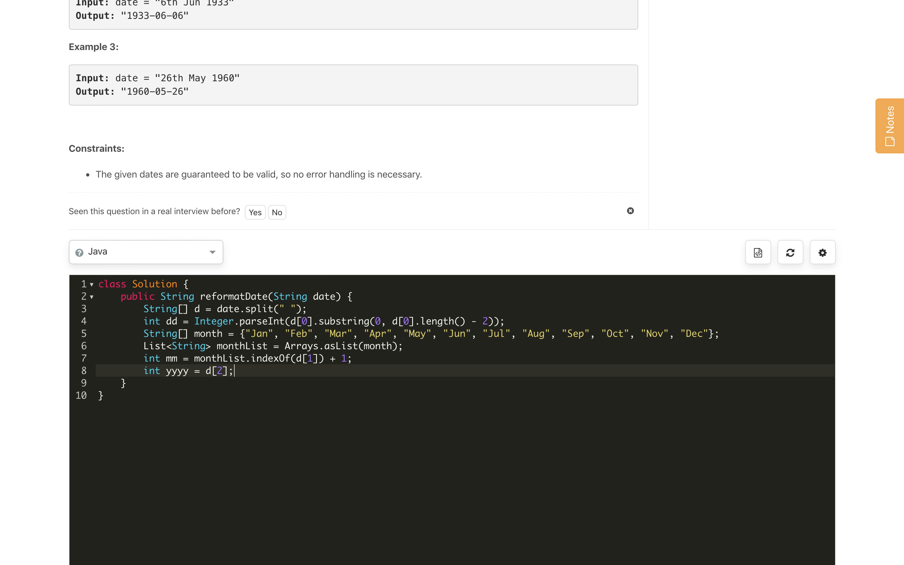
Step: Return yyyy + "-" + String.format("%02d", mm) + "-" + String.format("%02d", dd);
type("retu")
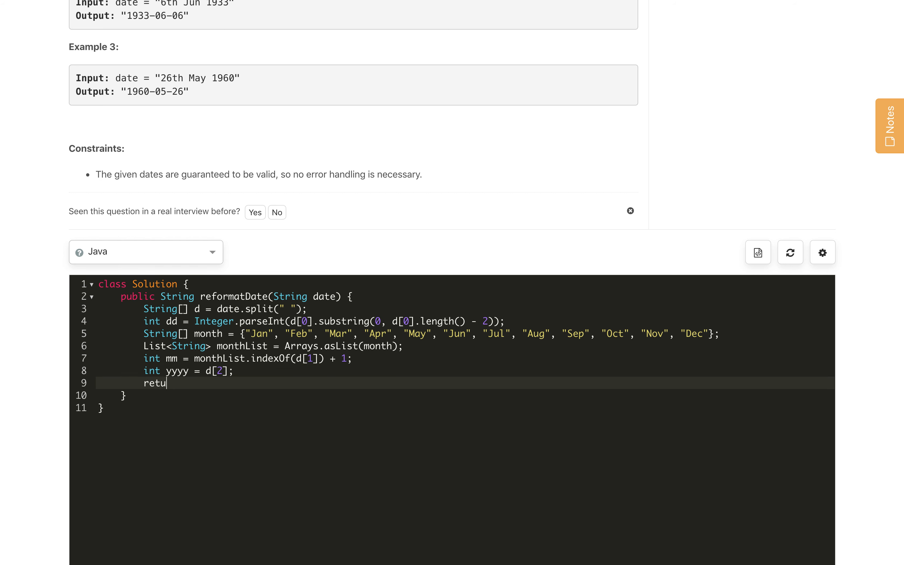
type("rn yyyy")
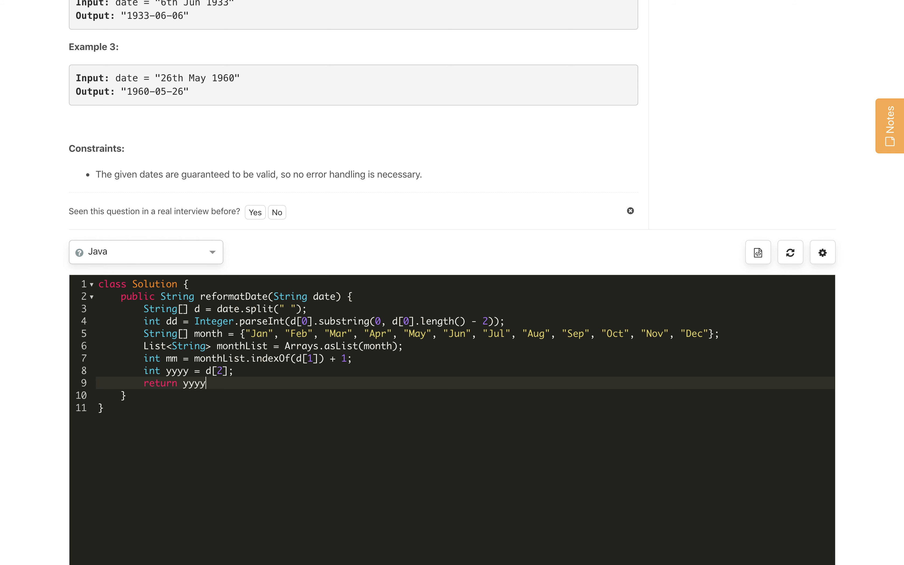
type("\"-\"")
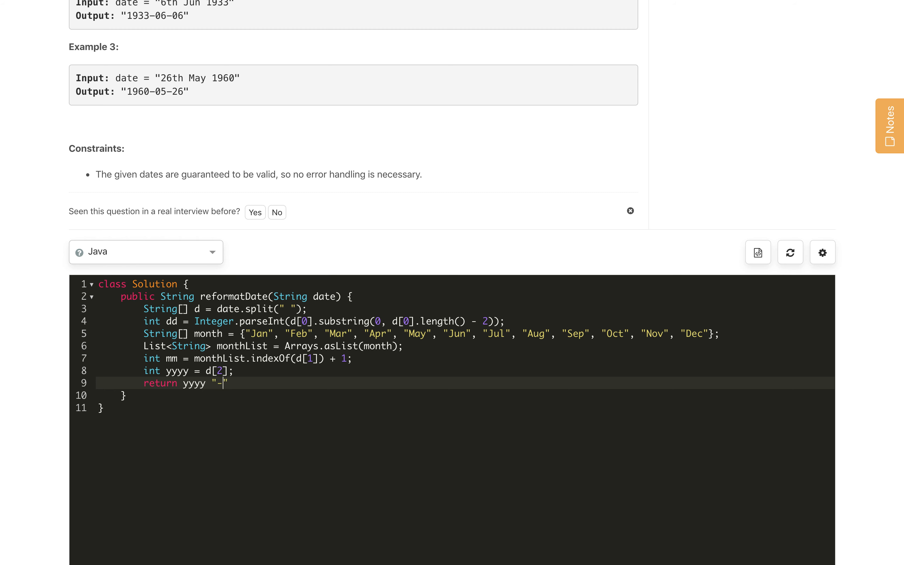
type("+")
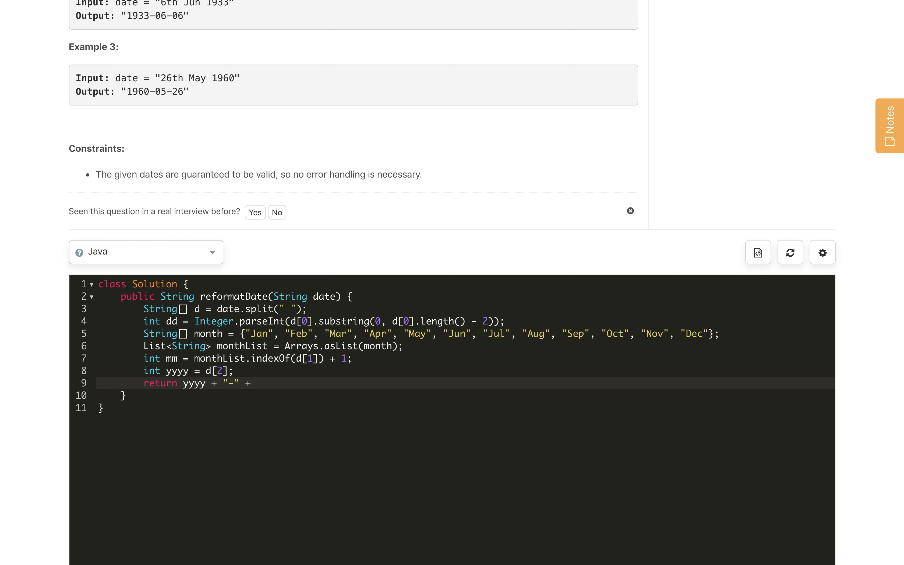
type("String")
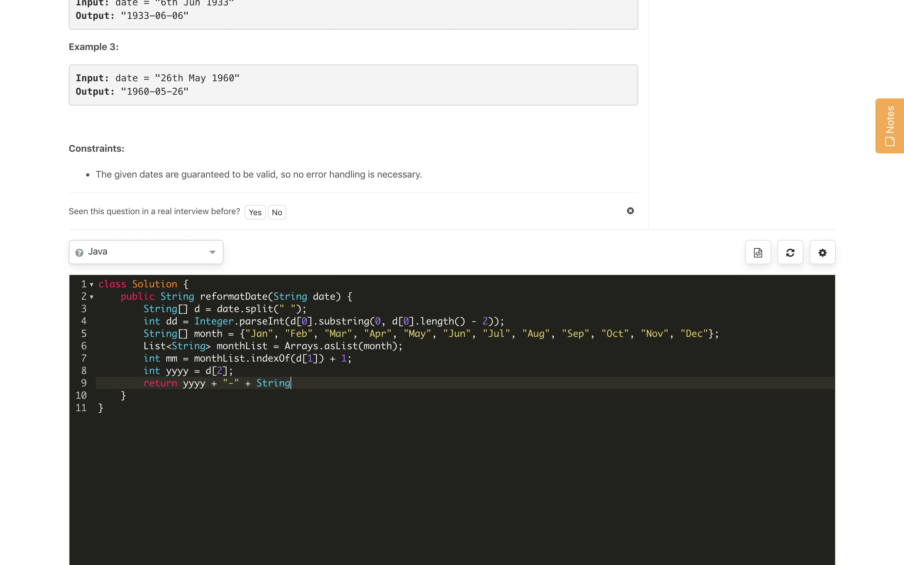
type(".format(\"")
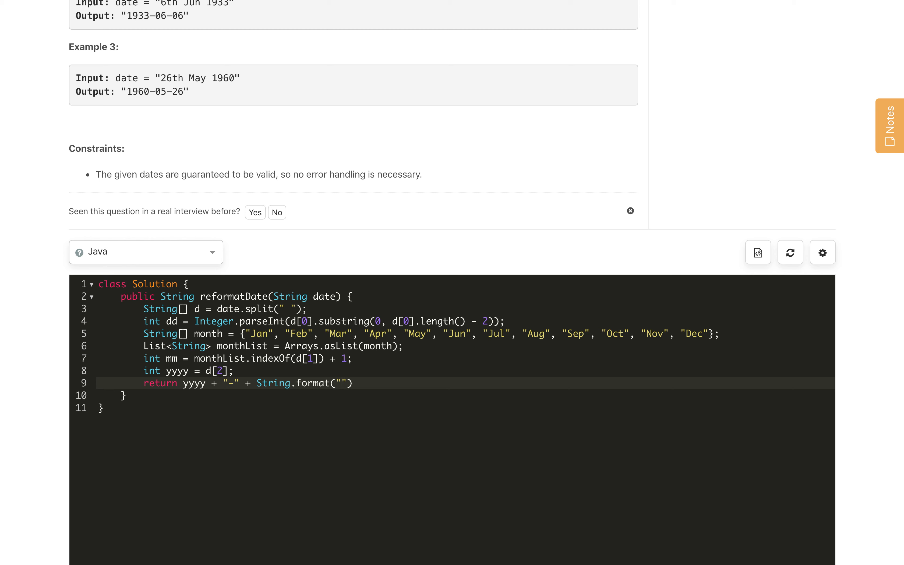
type("%02d")
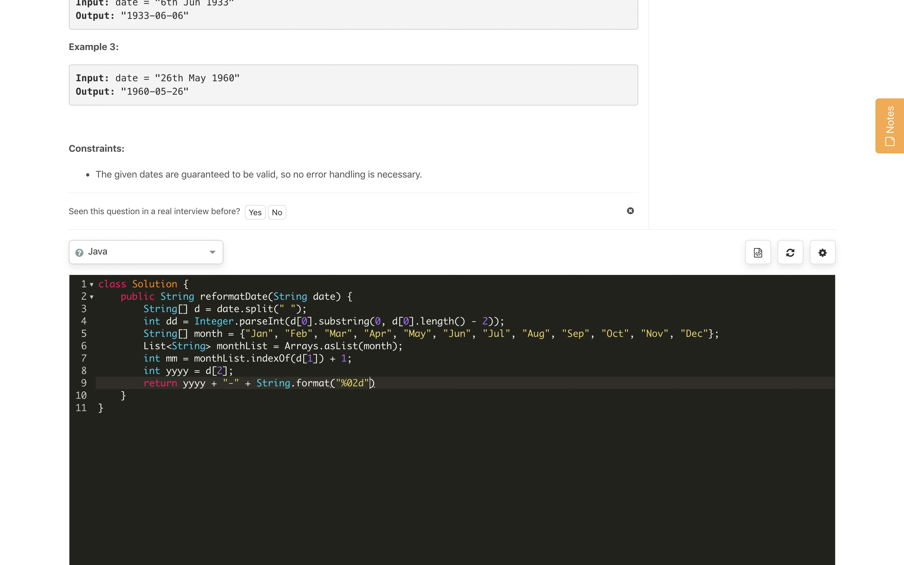
type(", mm);")
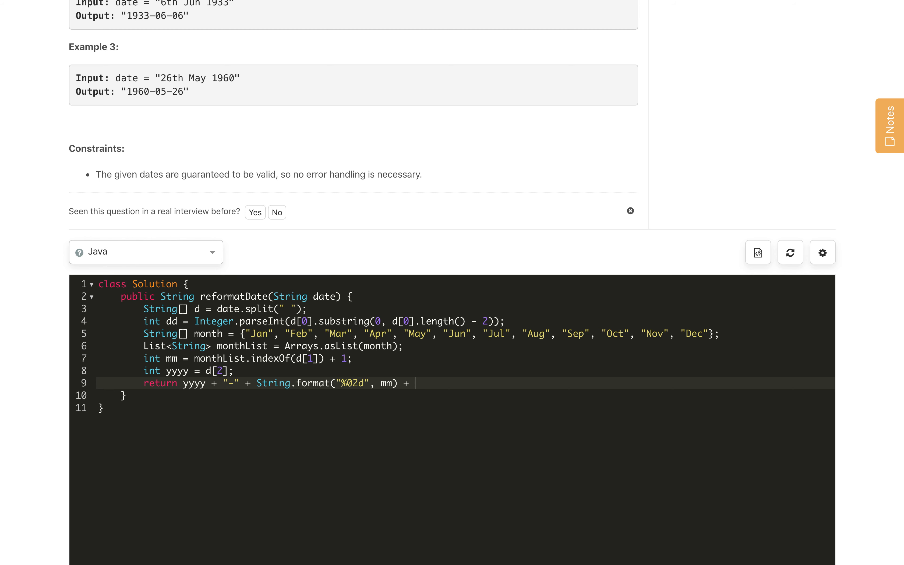
type("\"-\" +")
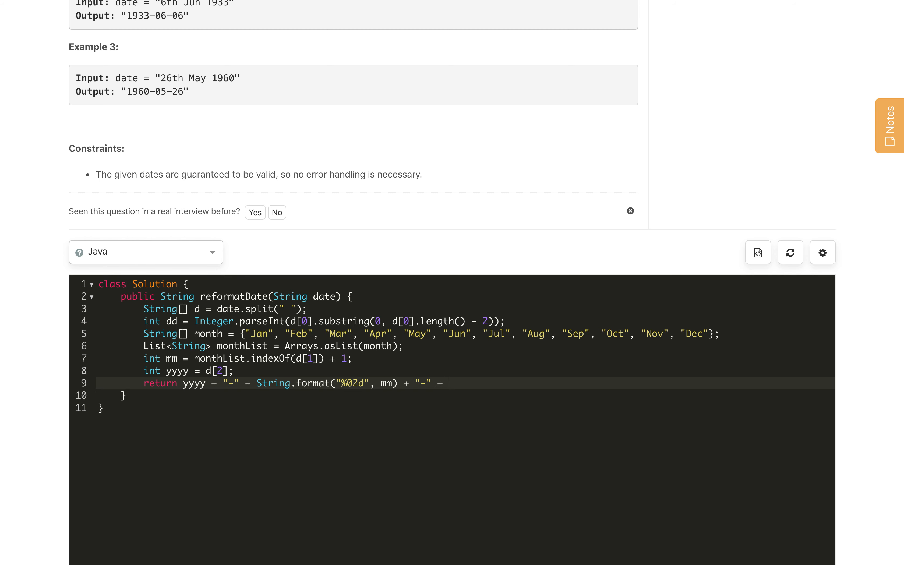
type("String.format(\"%02d\", dd)")
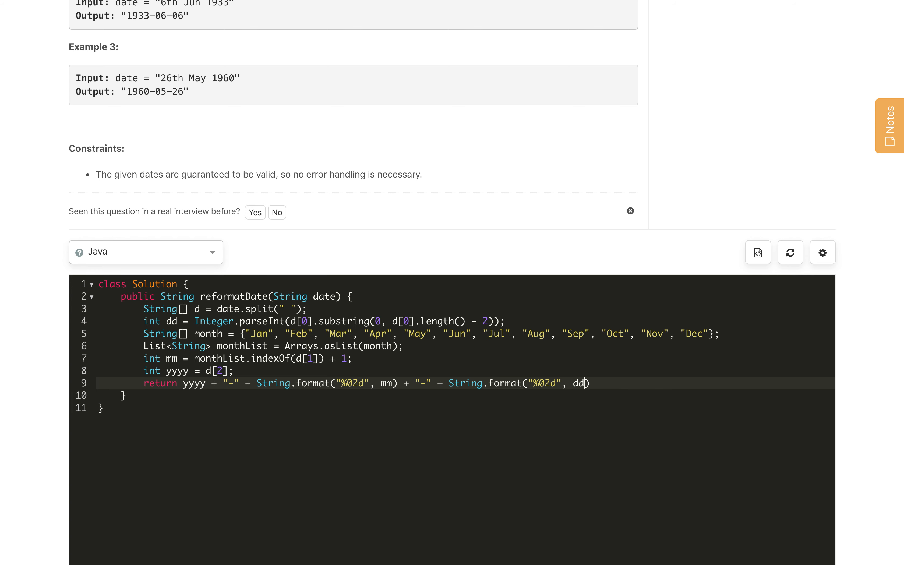
type(";")
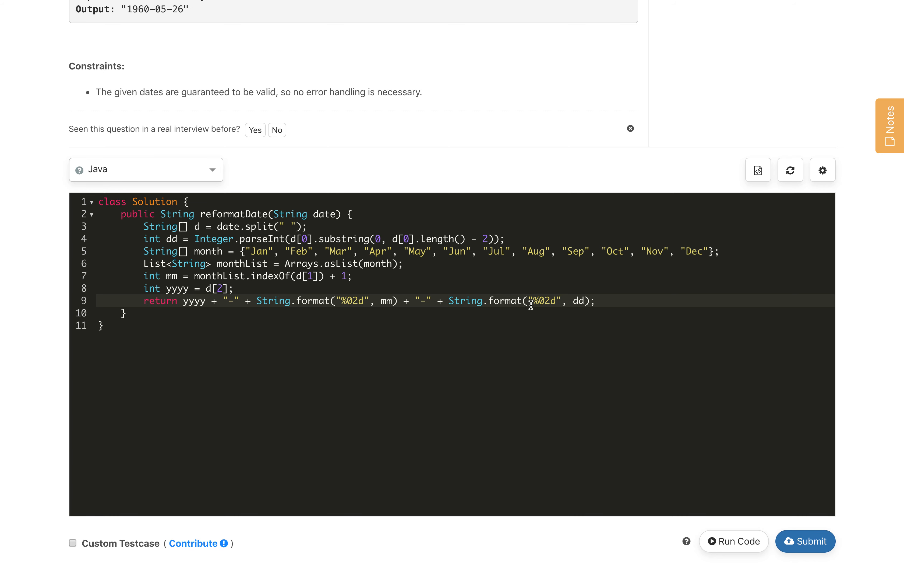
Step: Run the solution and read the Line 8 String-to-int compile error
scroll("down", 3)
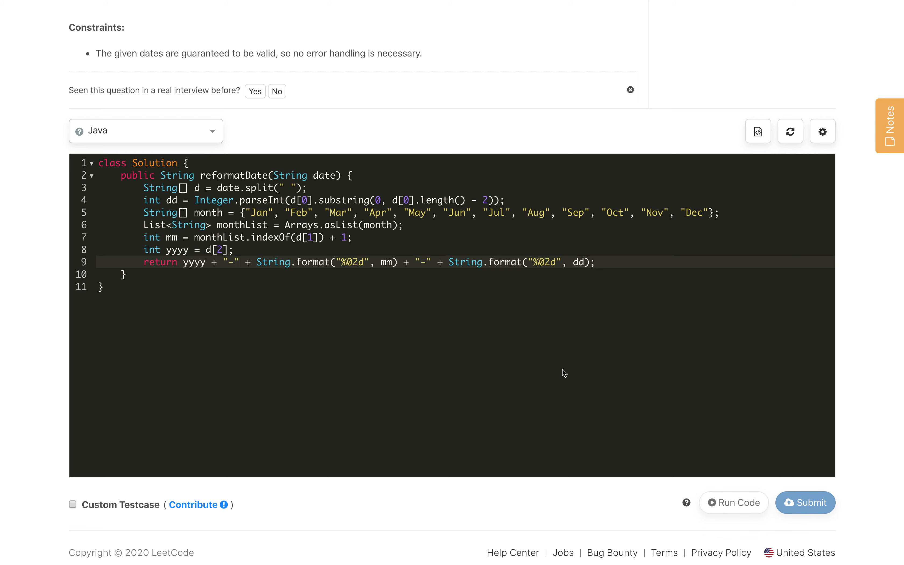
left_click(733, 502)
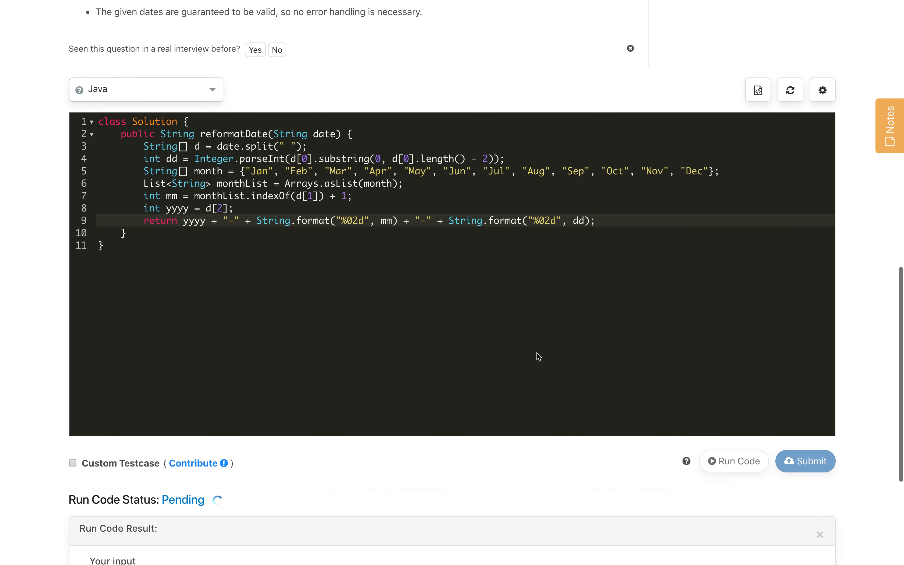
left_click(734, 461)
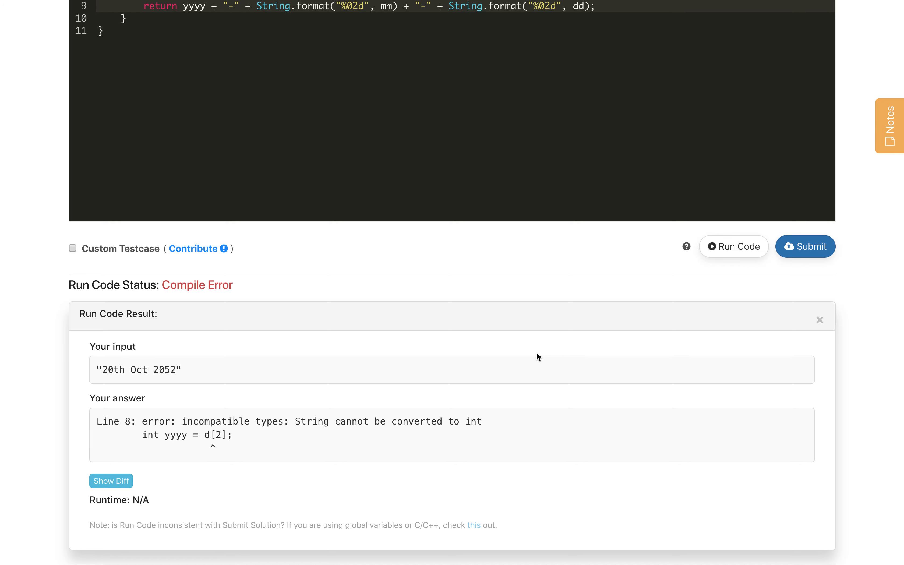
mouse_move(493, 348)
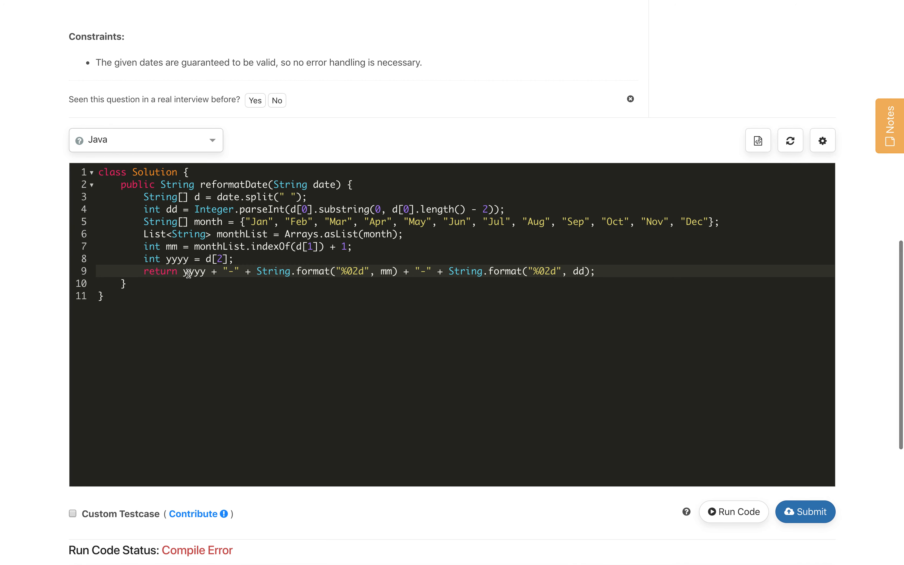
mouse_move(277, 288)
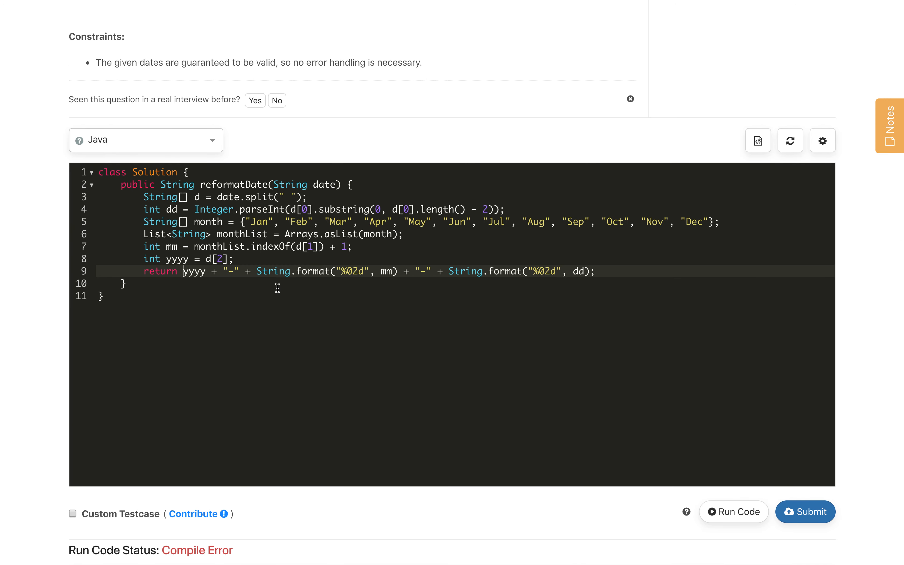
mouse_move(200, 232)
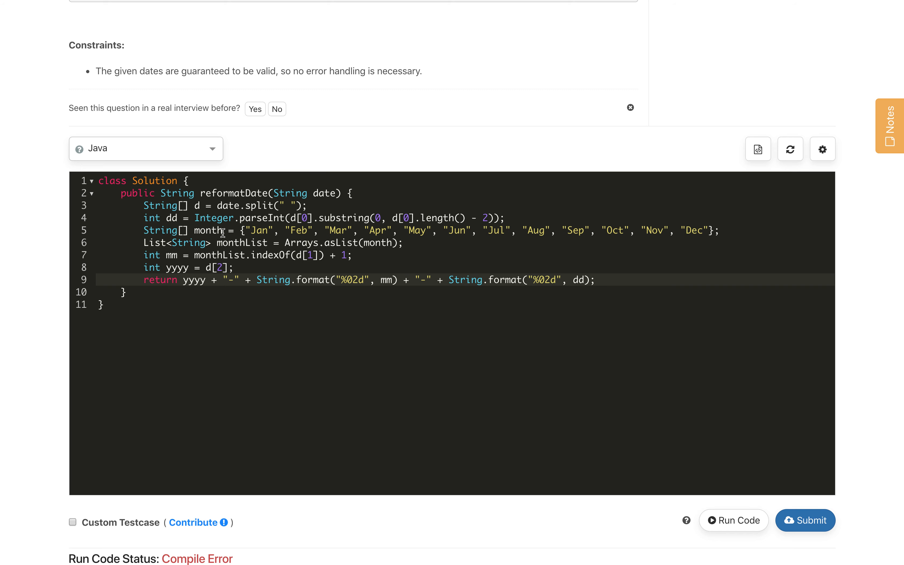
mouse_move(222, 255)
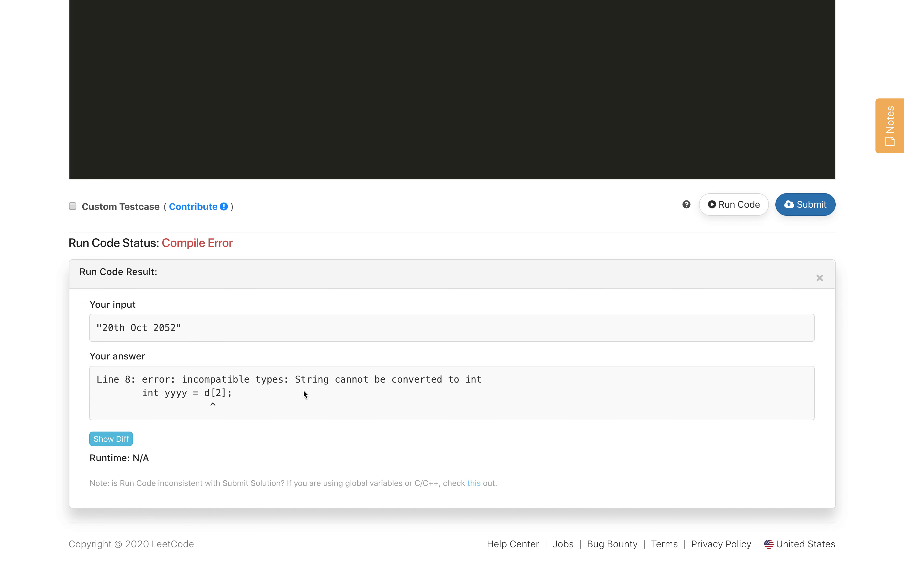
mouse_move(470, 396)
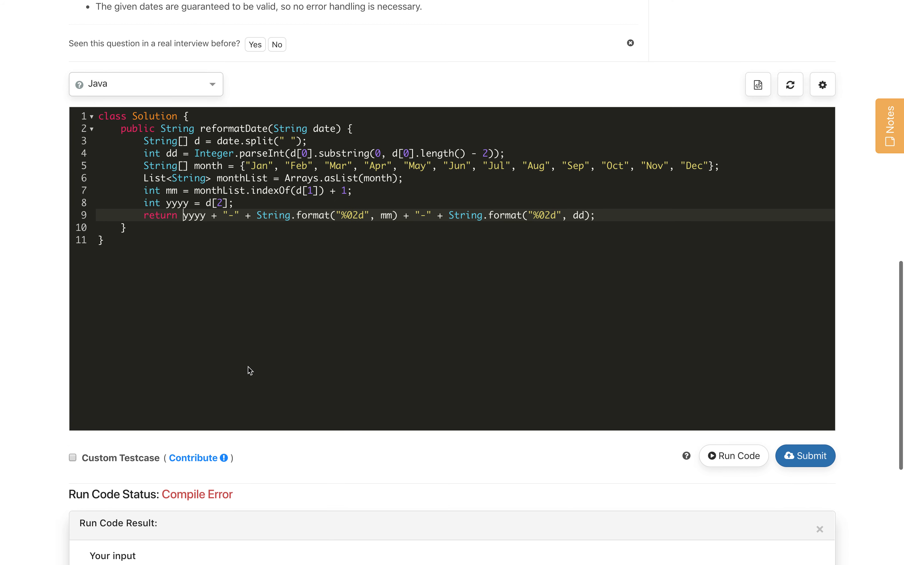
mouse_move(203, 203)
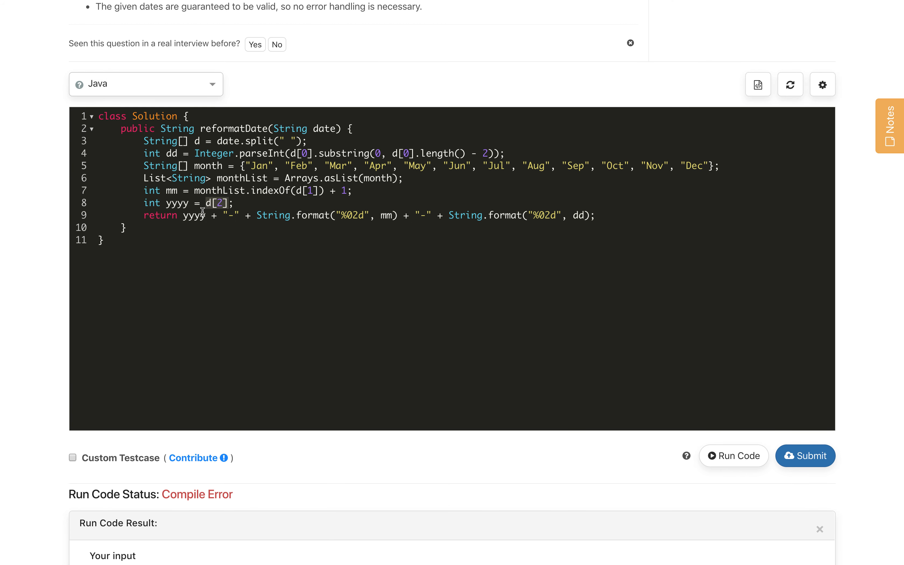
Step: Return d[2] directly in place of yyyy and delete the int yyyy line
type("d[2]")
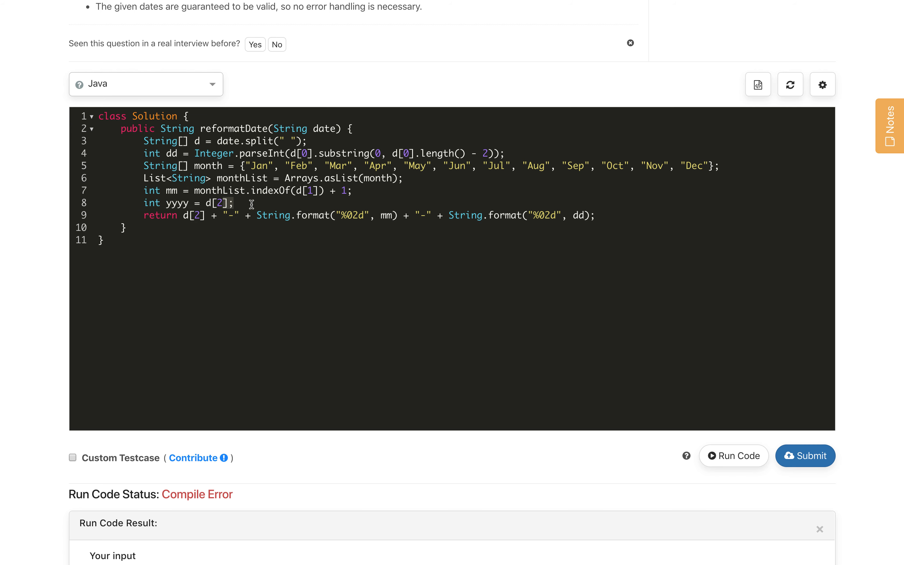
key("Backspace")
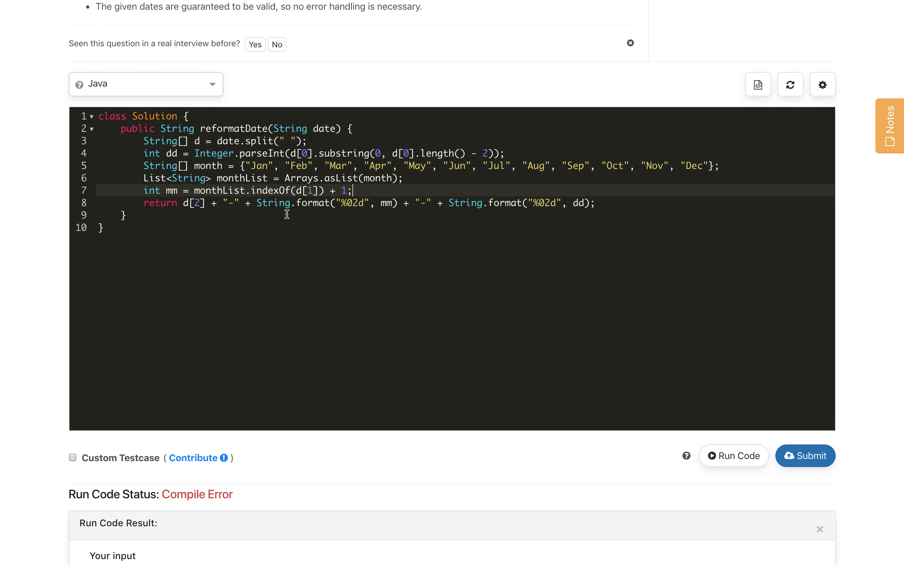
scroll("down", 3)
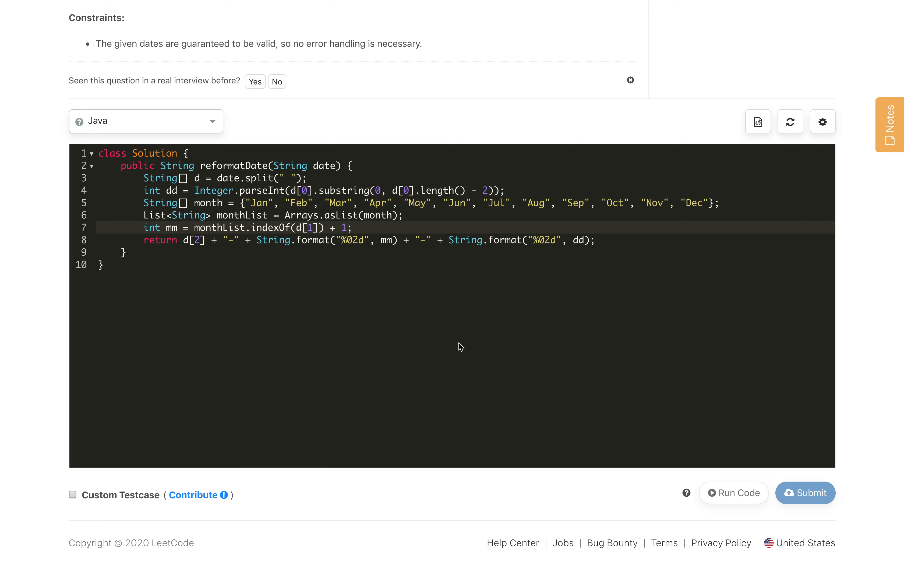
Step: Run again to get 2052-10-20 matching the expected answer, then submit the solution
left_click(733, 493)
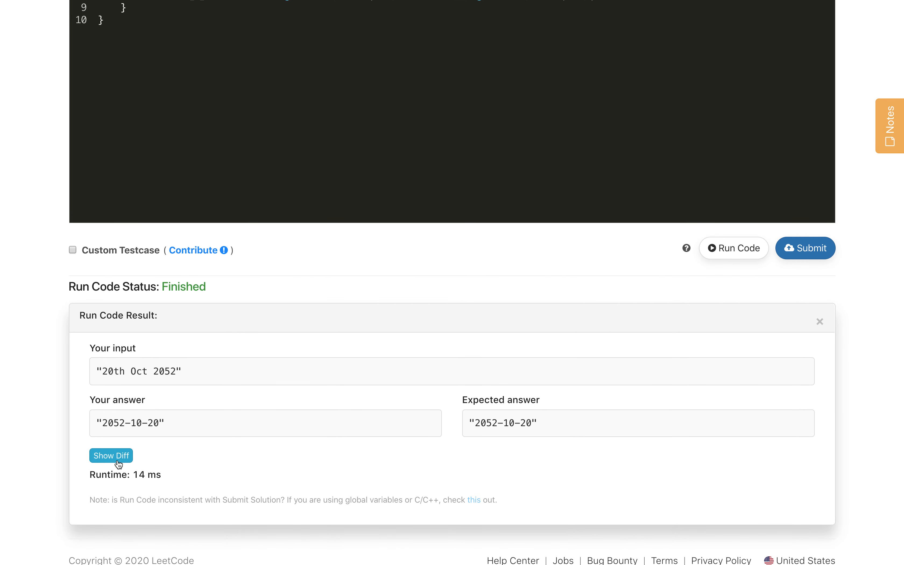
left_click(111, 455)
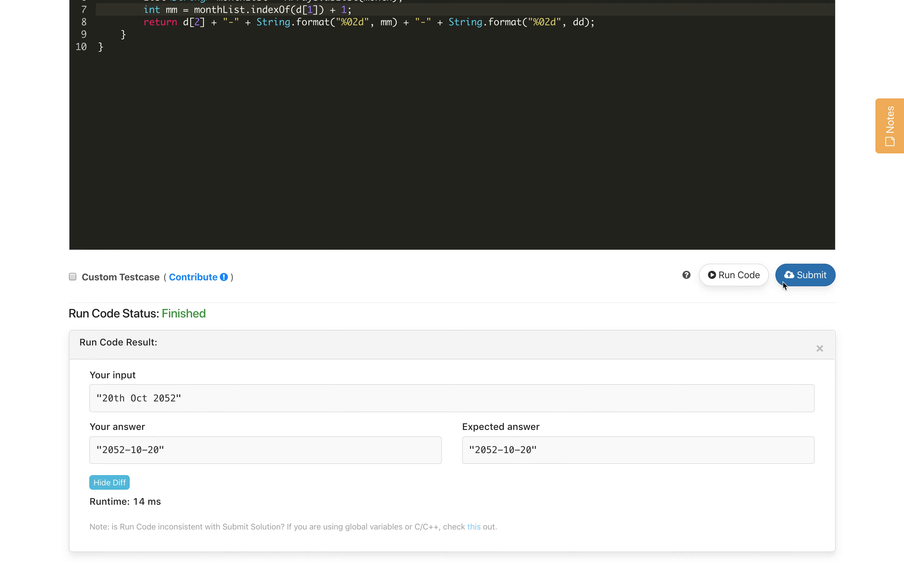
left_click(806, 274)
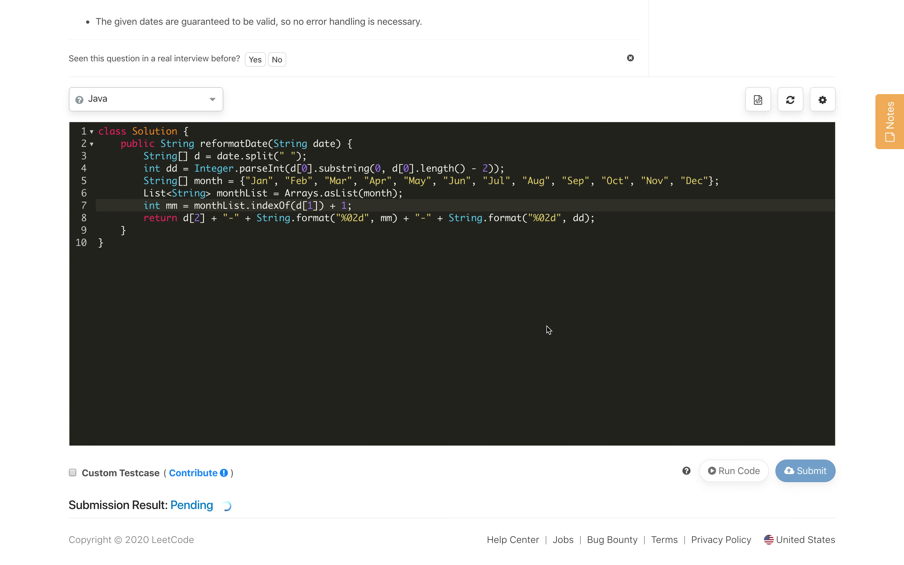